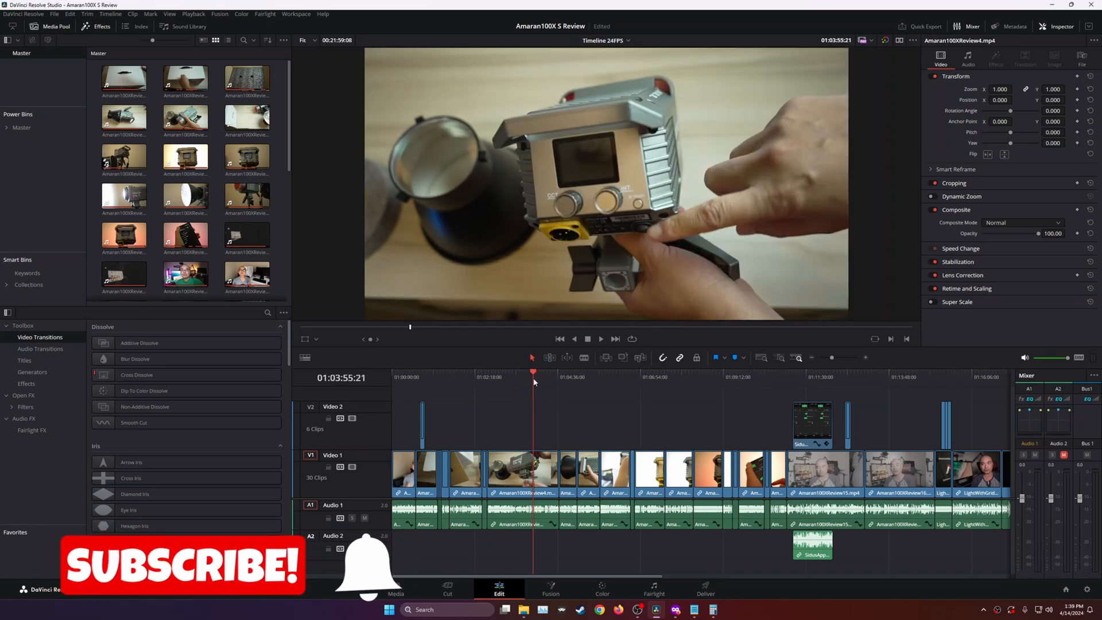
Cycle through the color, Fusion and audio workspace previews, ending back on editing
{"action": "left_click", "coordinate": [603, 589]}
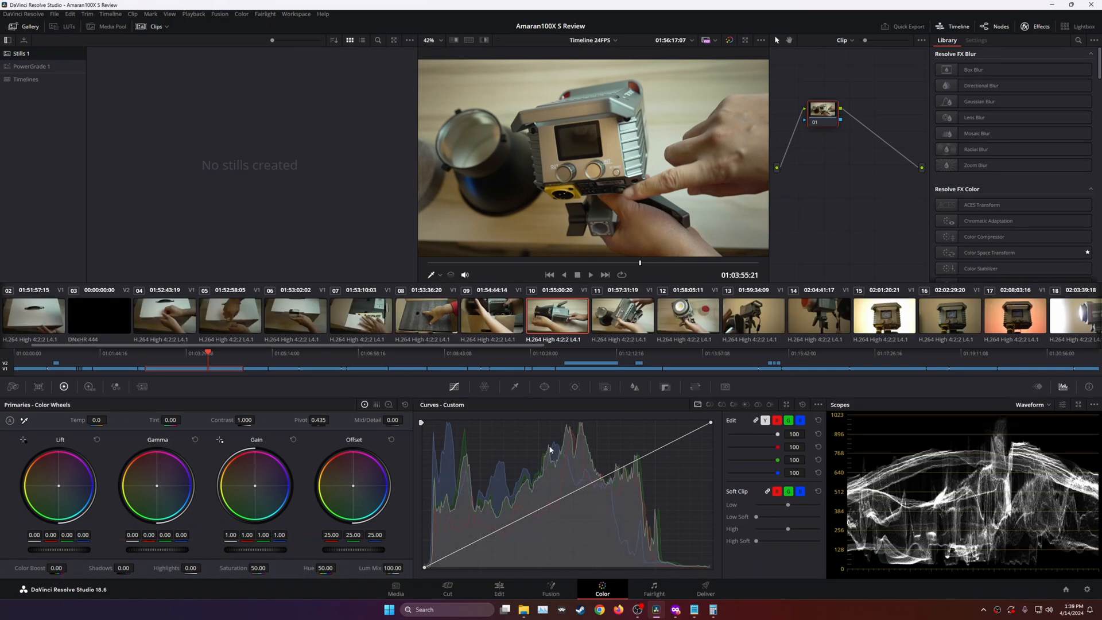
{"action": "left_click", "coordinate": [550, 589]}
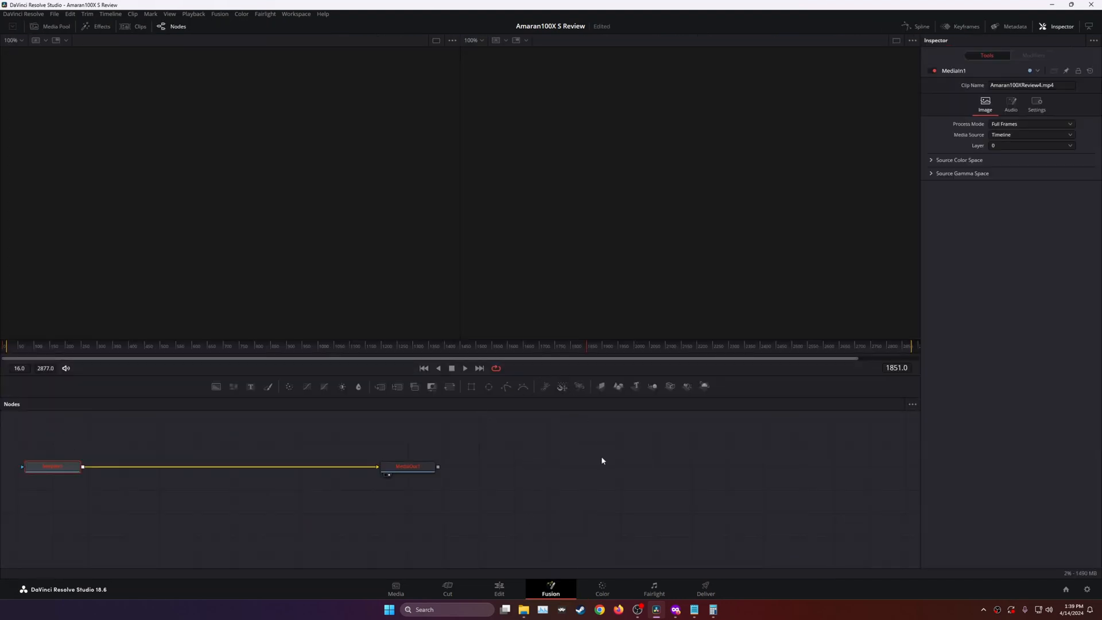
{"action": "left_click", "coordinate": [654, 589]}
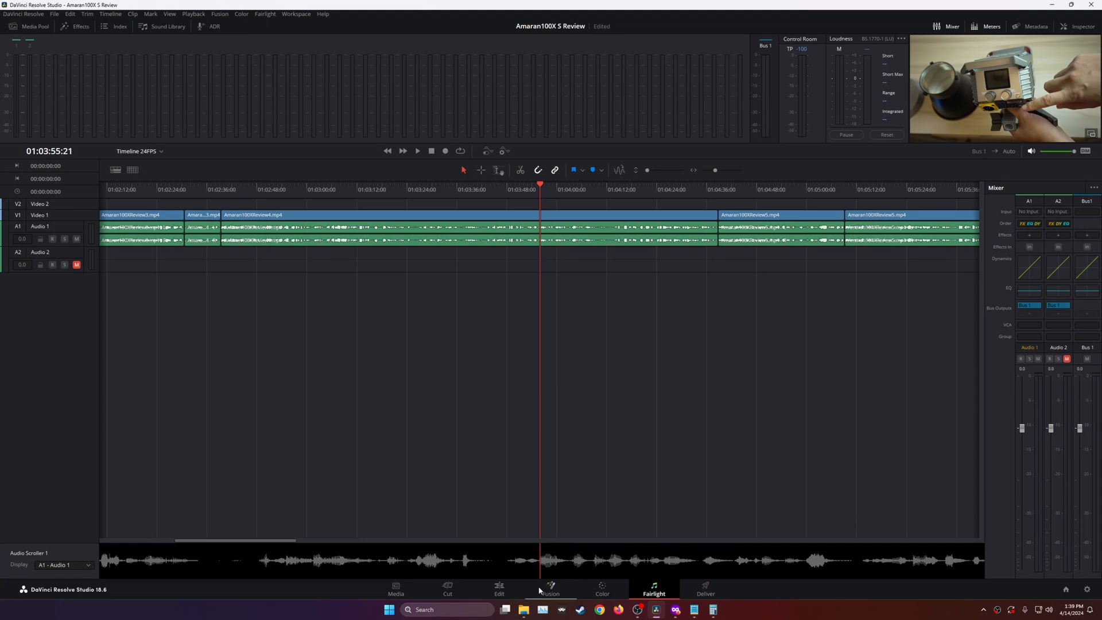
{"action": "left_click", "coordinate": [499, 589]}
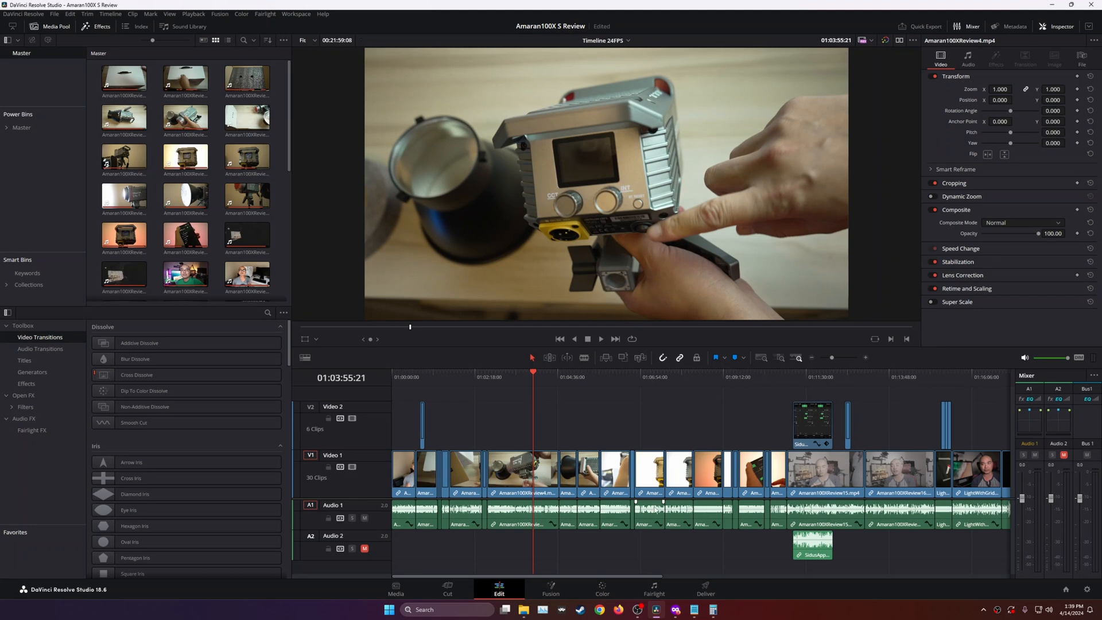
{"action": "mouse_move", "coordinate": [678, 609]}
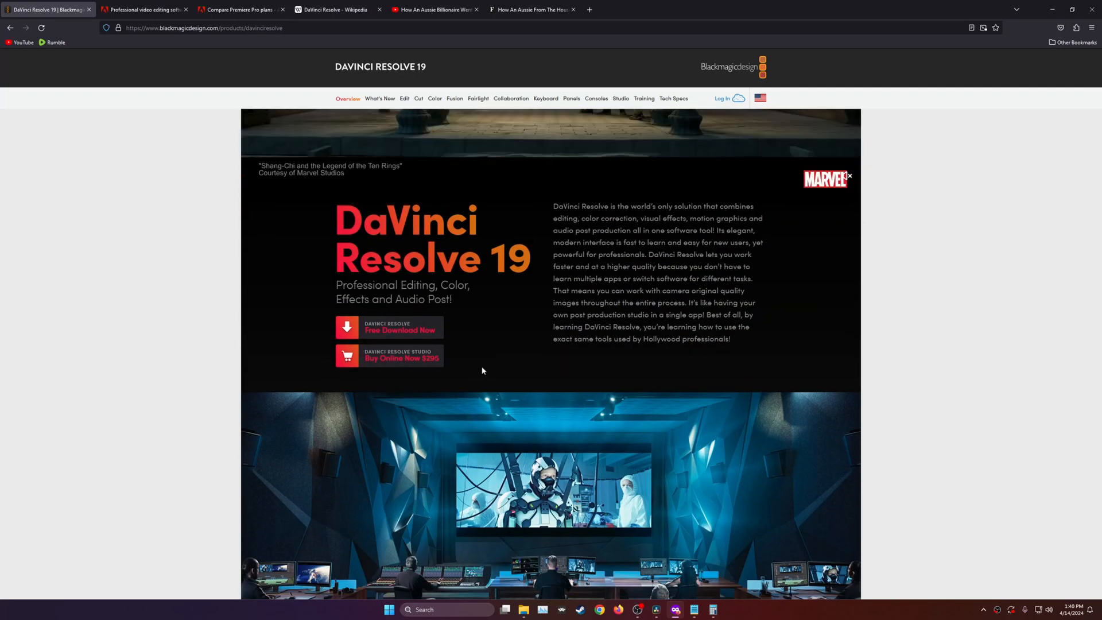
{"action": "mouse_move", "coordinate": [410, 335]}
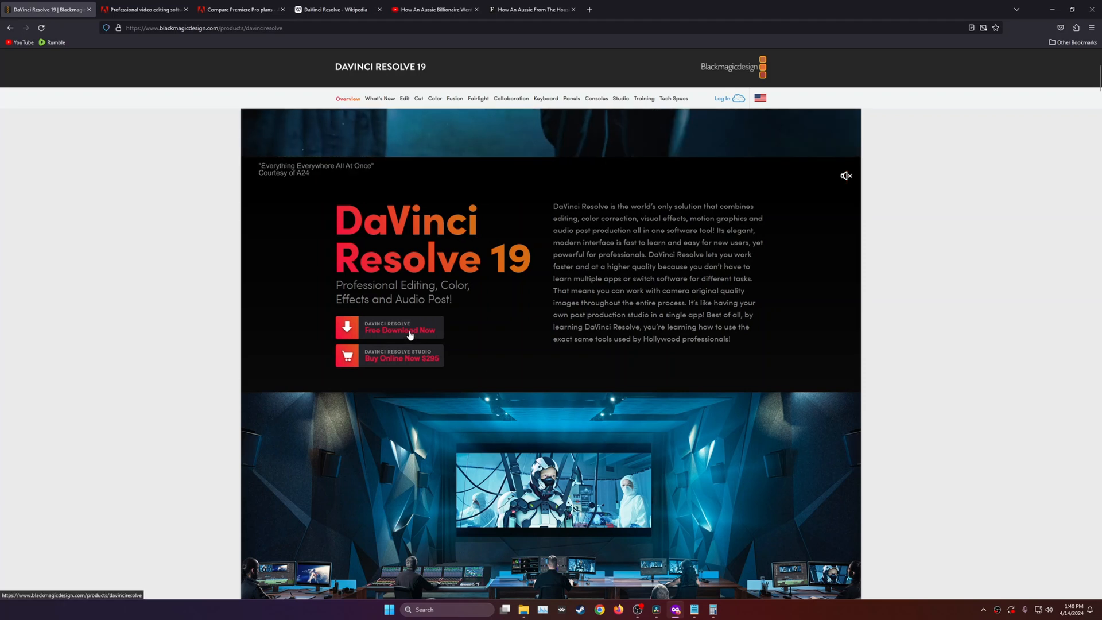
{"action": "mouse_move", "coordinate": [493, 334]}
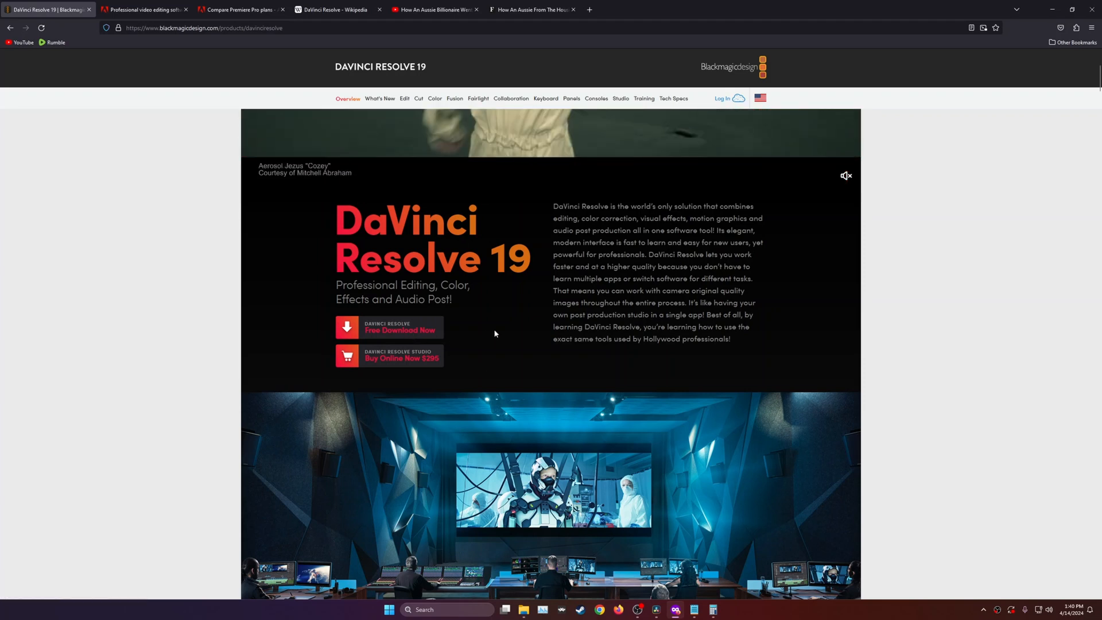
Scroll past the Buy Online Now $295 button to What's New in DaVinci Resolve 19
{"action": "scroll", "scroll_direction": "down", "scroll_amount": 3}
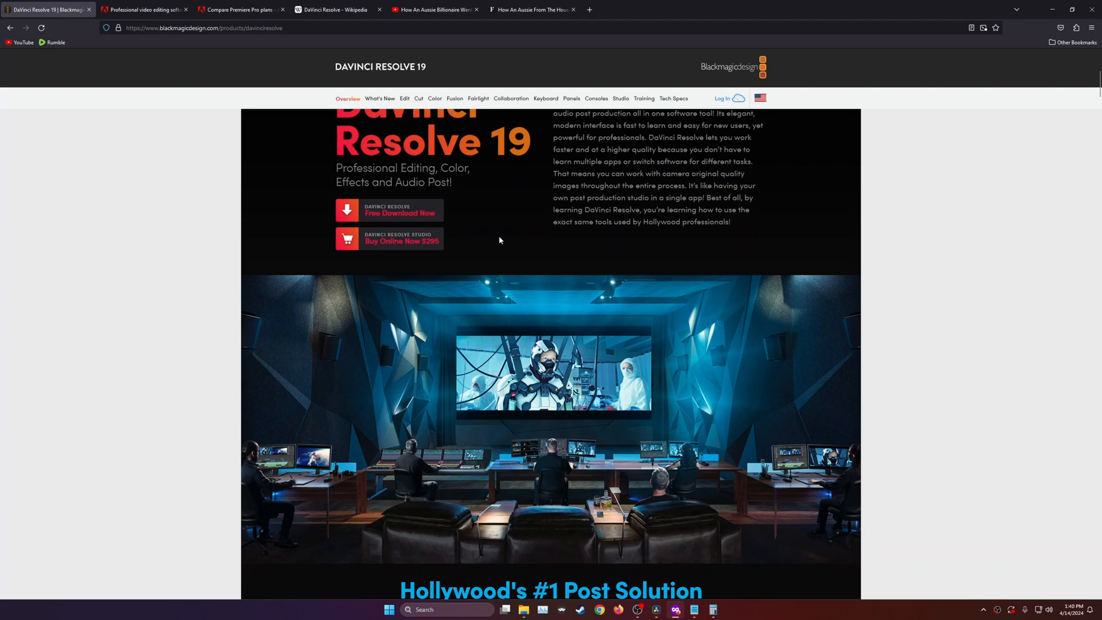
{"action": "mouse_move", "coordinate": [440, 261]}
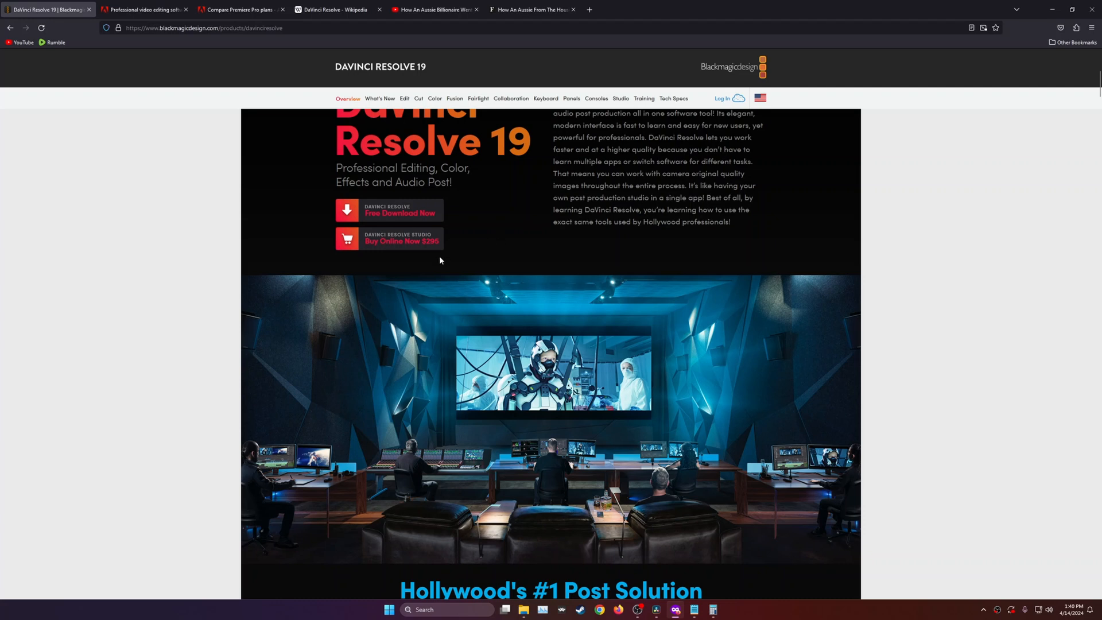
{"action": "mouse_move", "coordinate": [481, 249]}
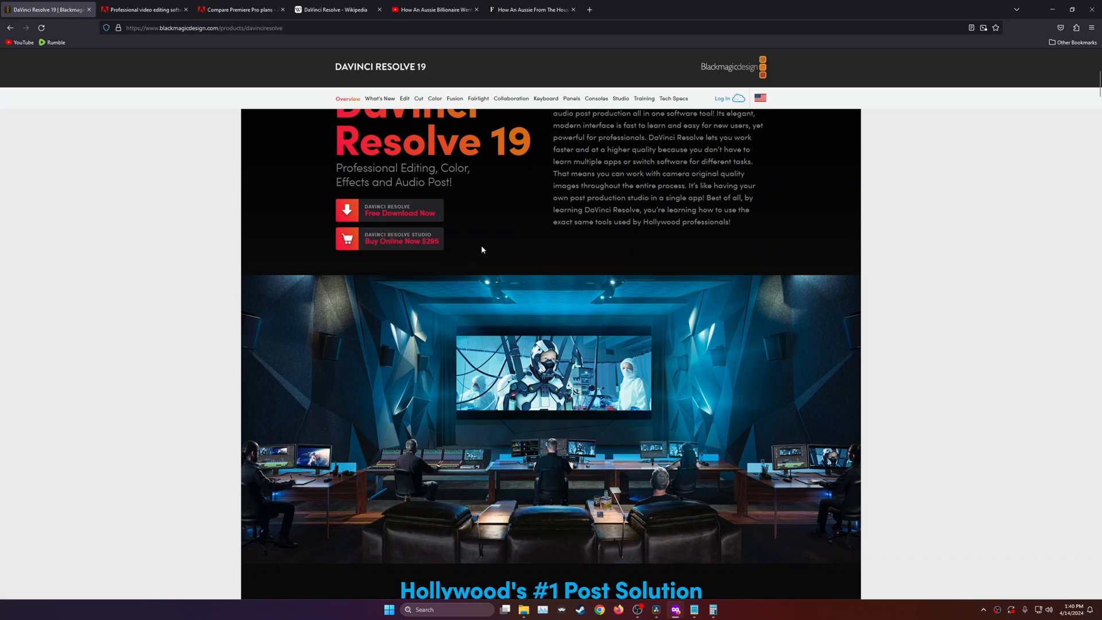
{"action": "scroll", "scroll_direction": "down", "scroll_amount": 3}
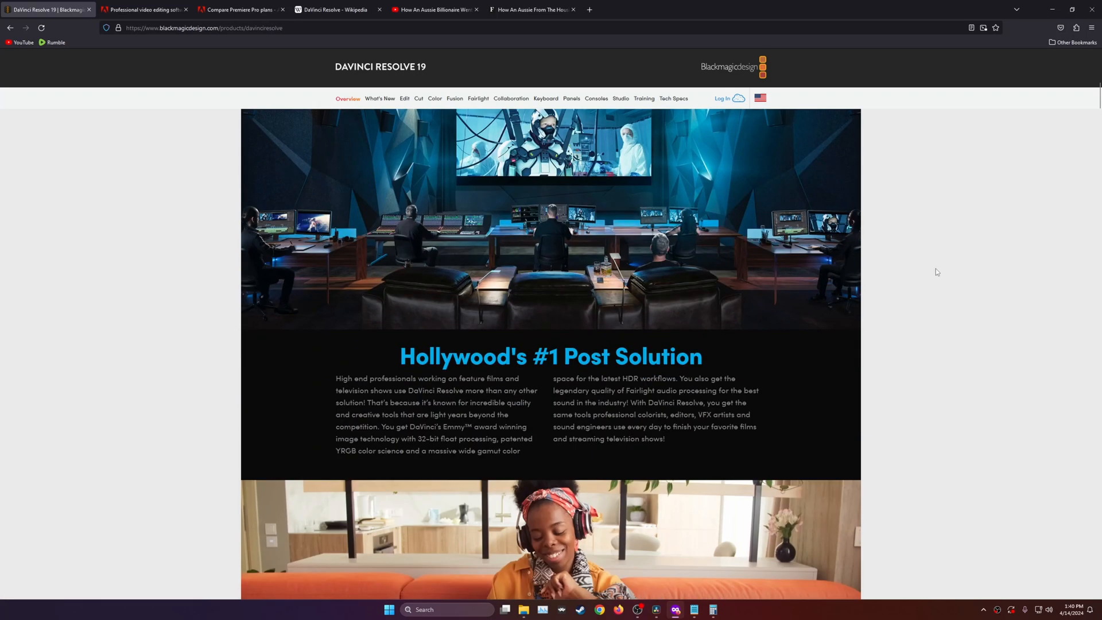
{"action": "scroll", "scroll_direction": "down", "scroll_amount": 3}
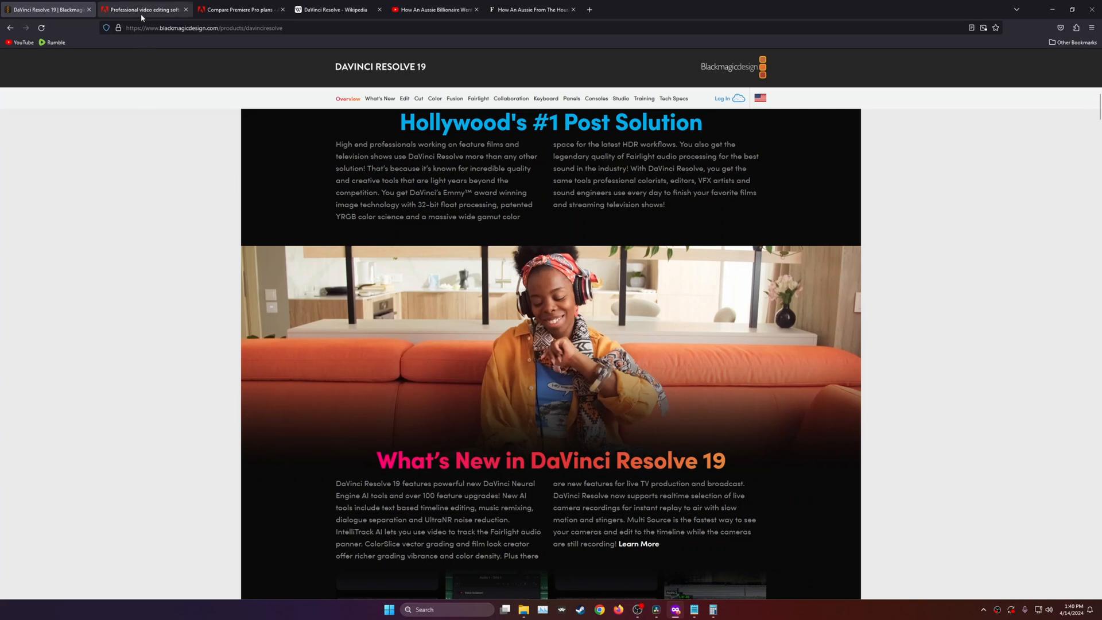
View Adobe's Premiere Pro plan table: US$22.99/mo versus US$59.99/mo for All Apps
{"action": "left_click", "coordinate": [145, 10]}
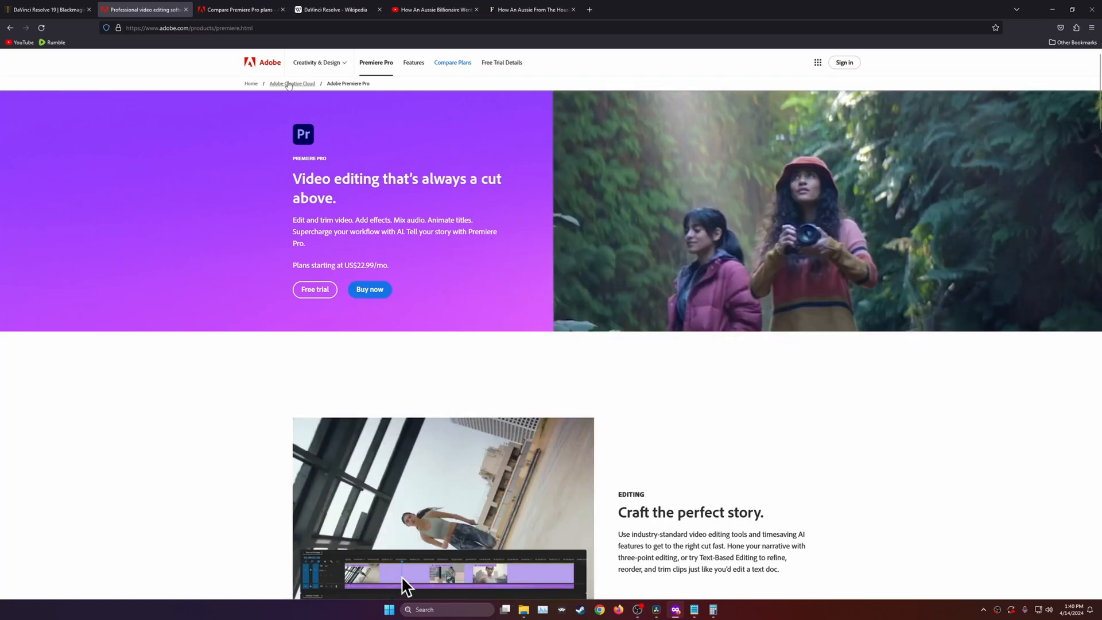
{"action": "left_click", "coordinate": [452, 62]}
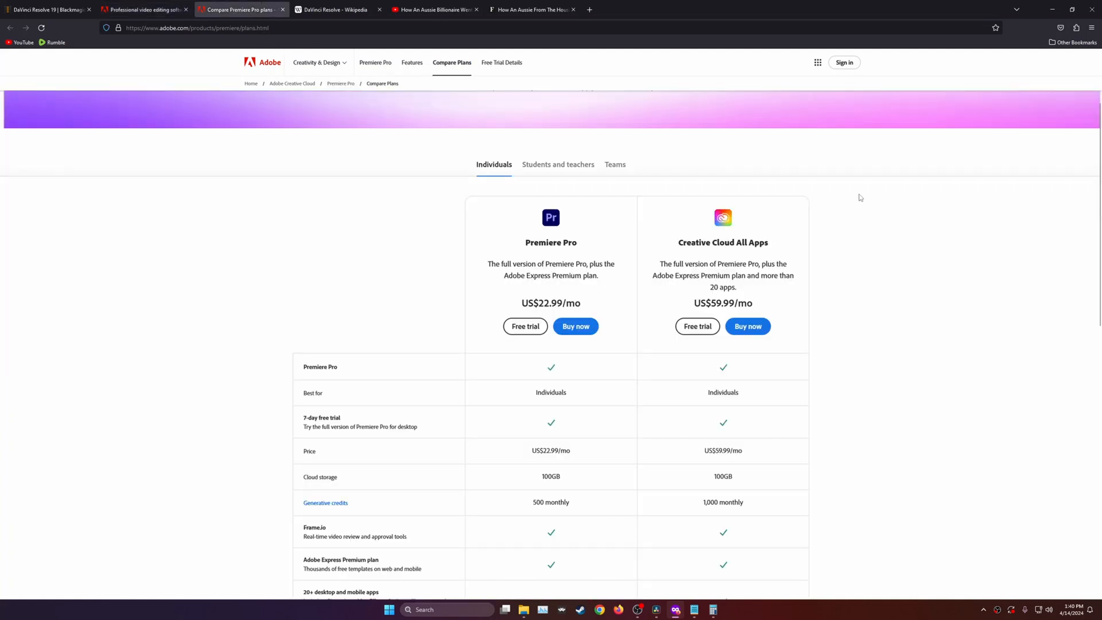
{"action": "mouse_move", "coordinate": [903, 212]}
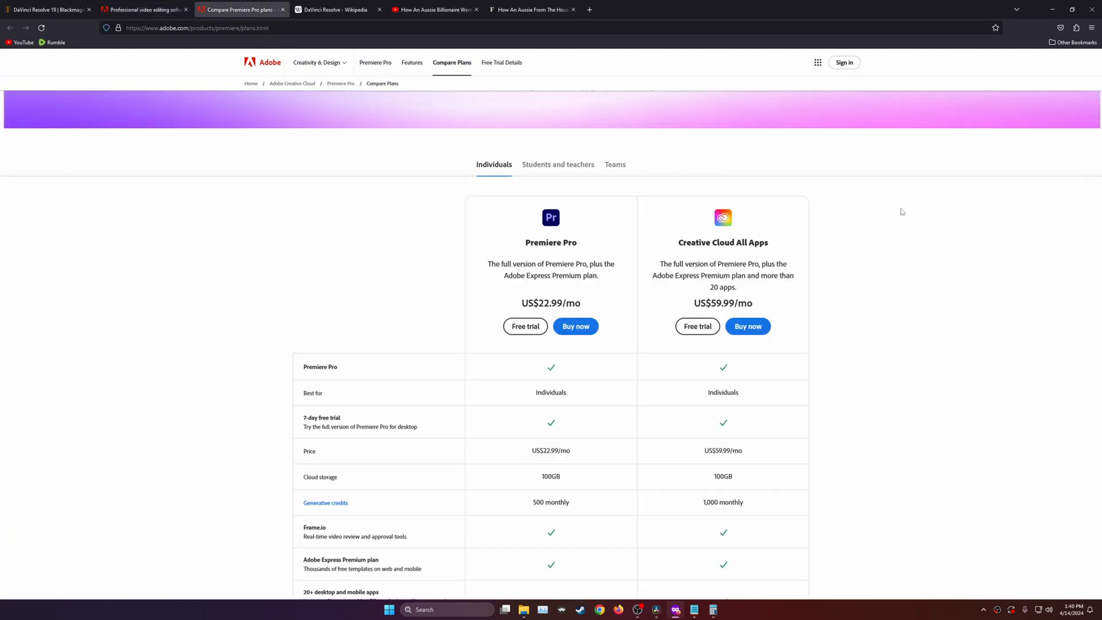
{"action": "scroll", "scroll_direction": "down", "scroll_amount": 3}
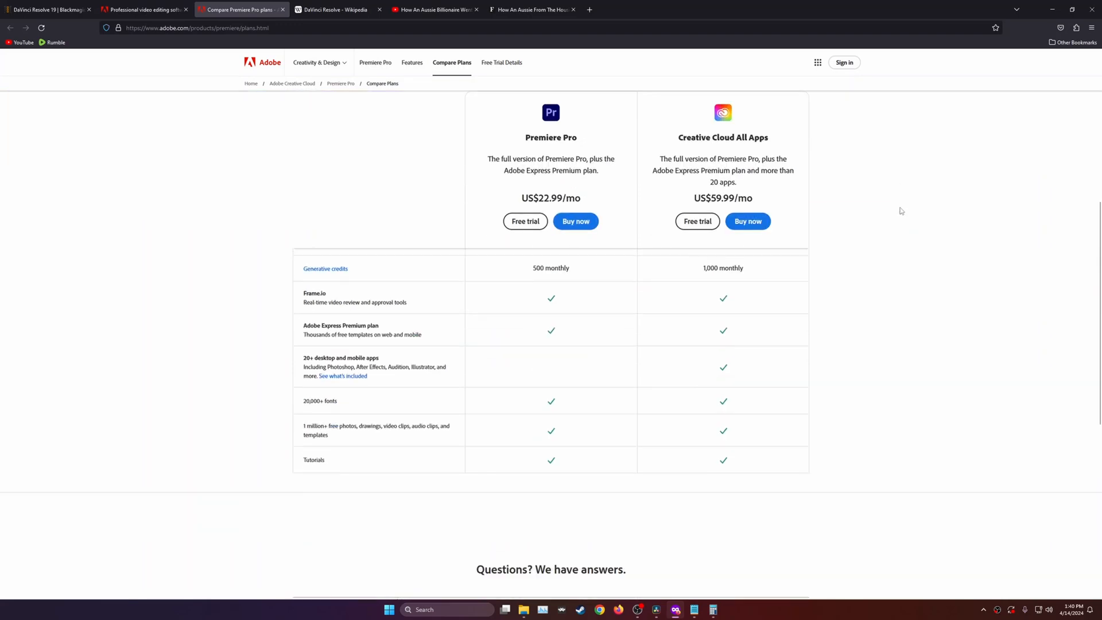
{"action": "scroll", "scroll_direction": "up", "scroll_amount": 3}
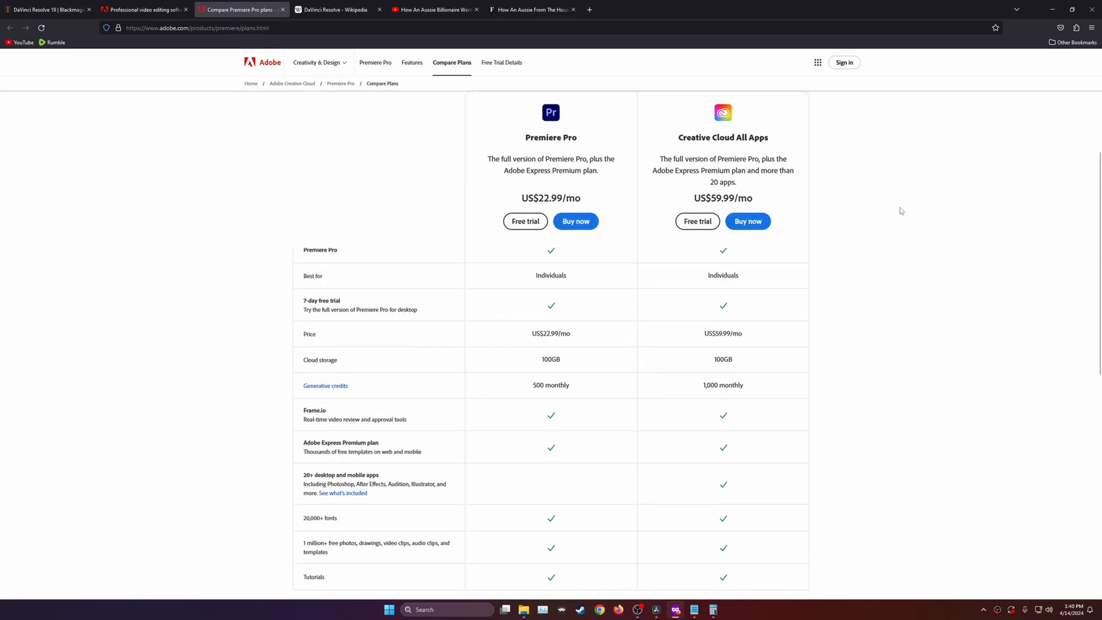
{"action": "mouse_move", "coordinate": [862, 189]}
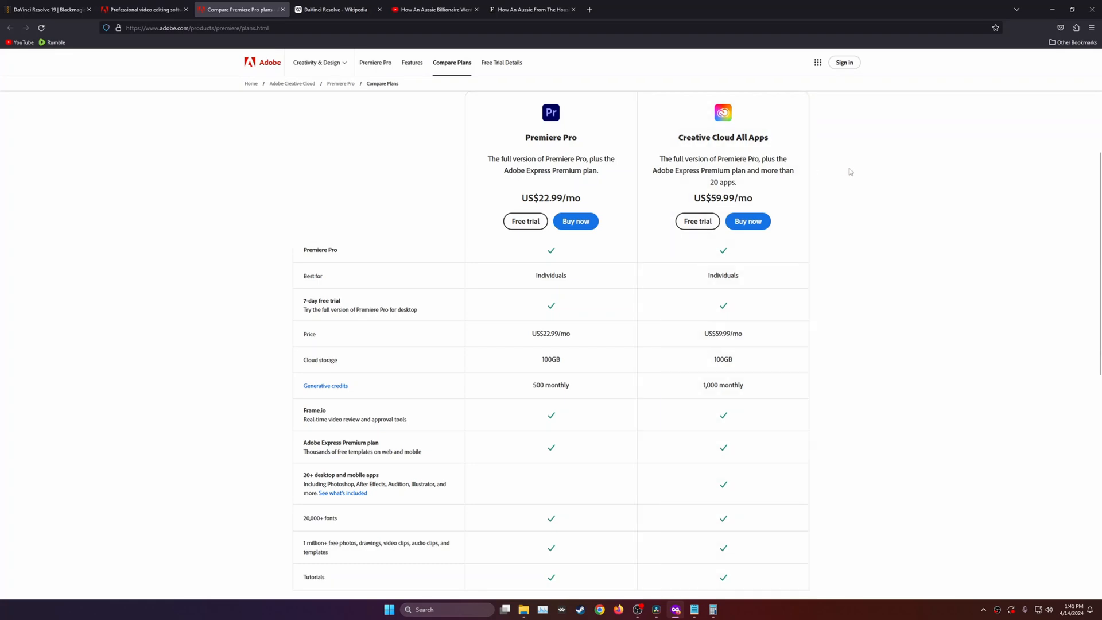
{"action": "scroll", "scroll_direction": "up", "scroll_amount": 3}
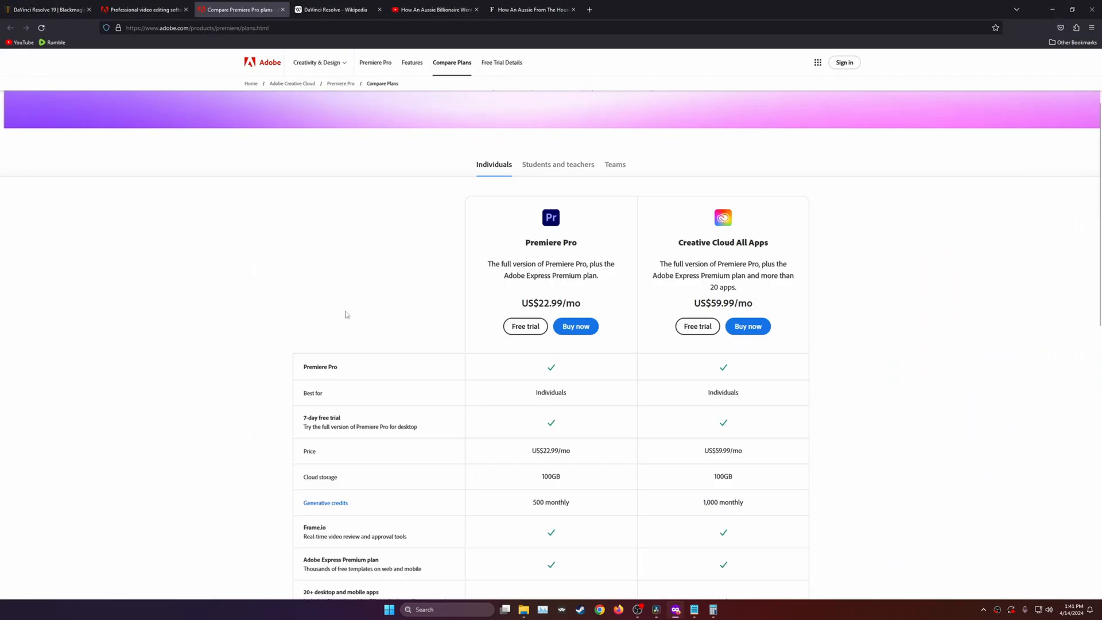
{"action": "mouse_move", "coordinate": [356, 310]}
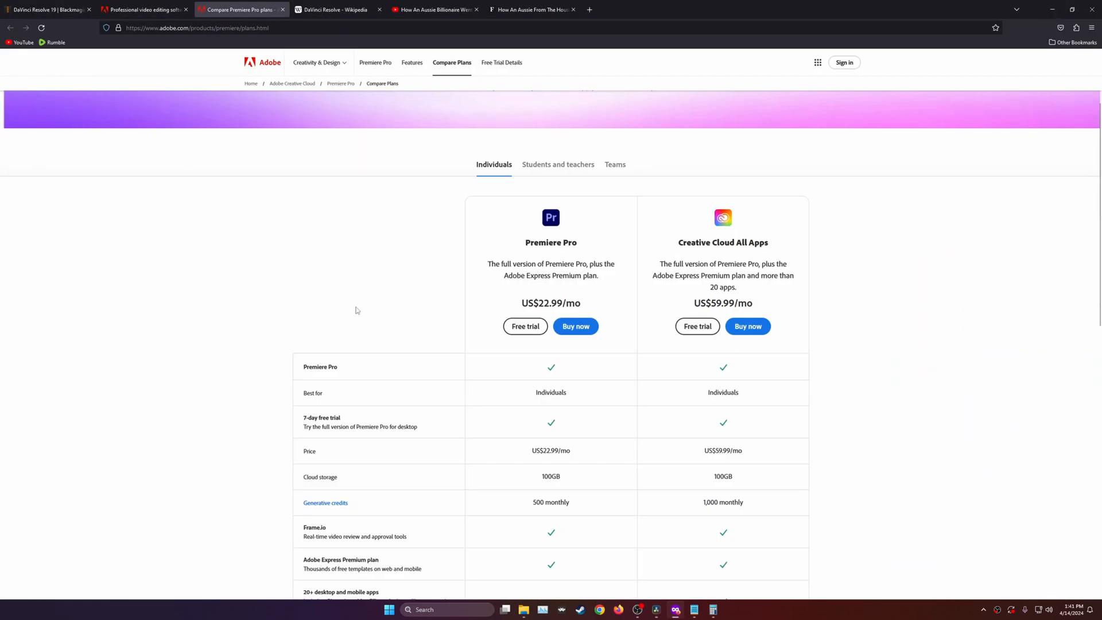
{"action": "mouse_move", "coordinate": [189, 135]}
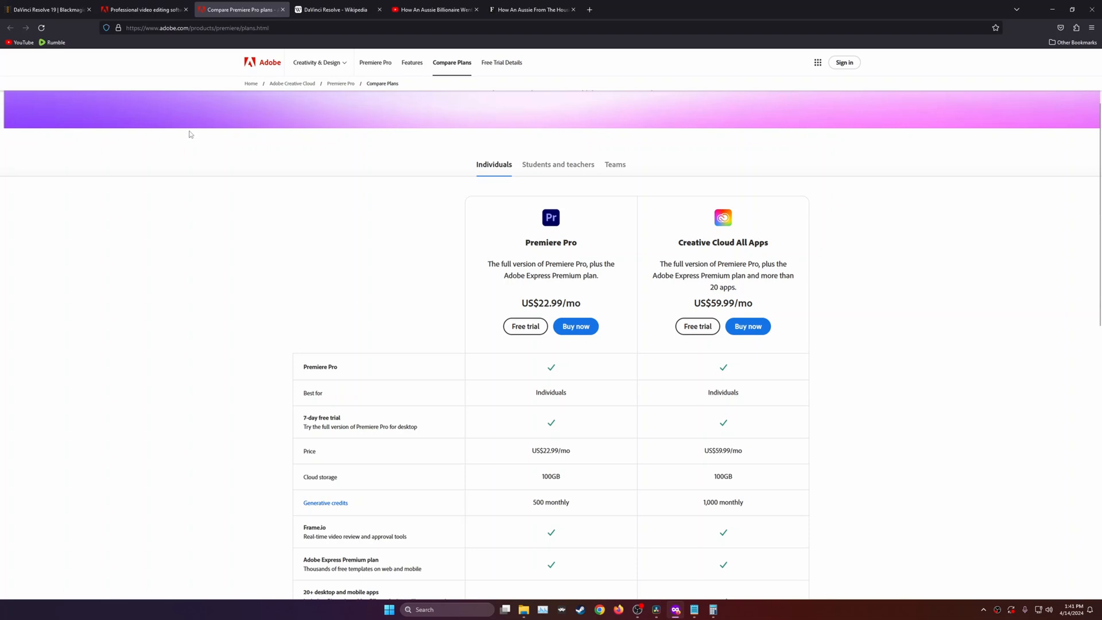
{"action": "left_click", "coordinate": [46, 9]}
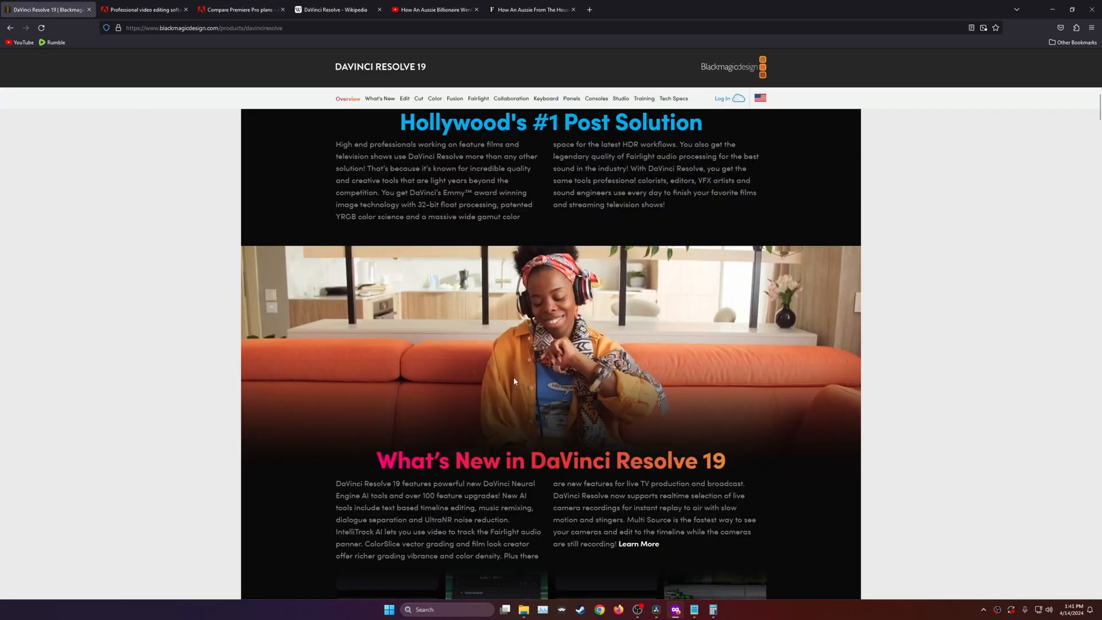
{"action": "scroll", "scroll_direction": "up", "scroll_amount": 3}
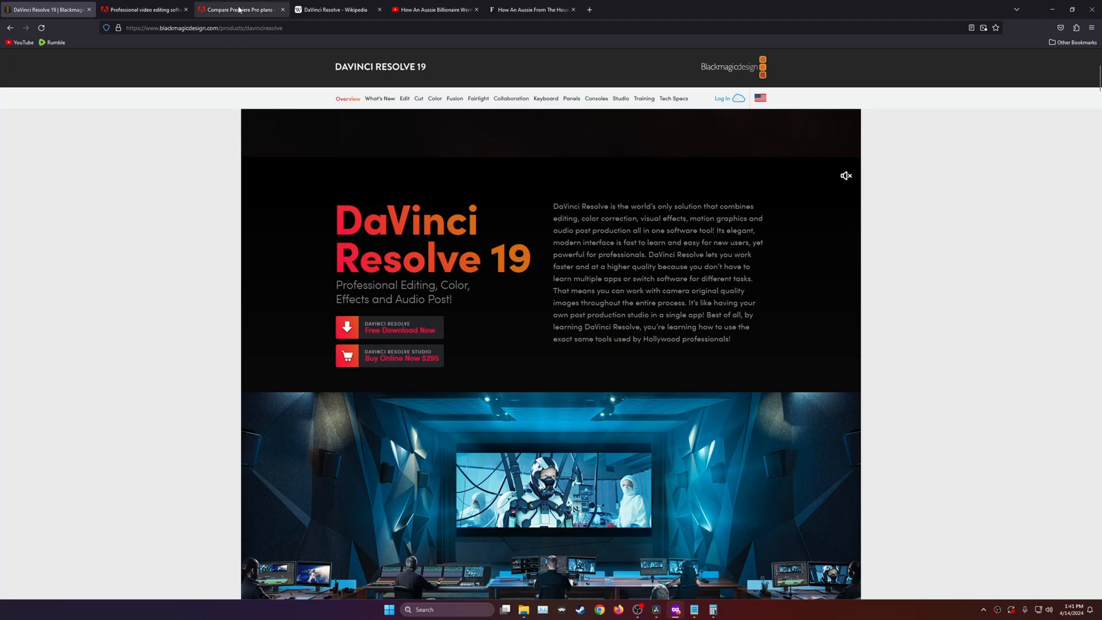
{"action": "left_click", "coordinate": [239, 9]}
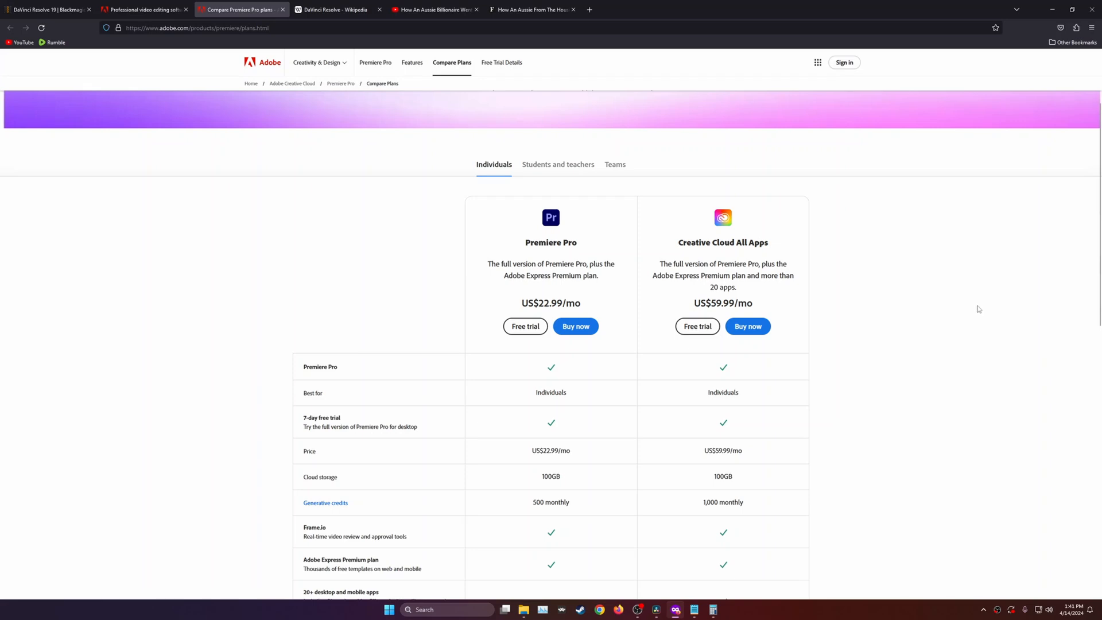
{"action": "mouse_move", "coordinate": [597, 278]}
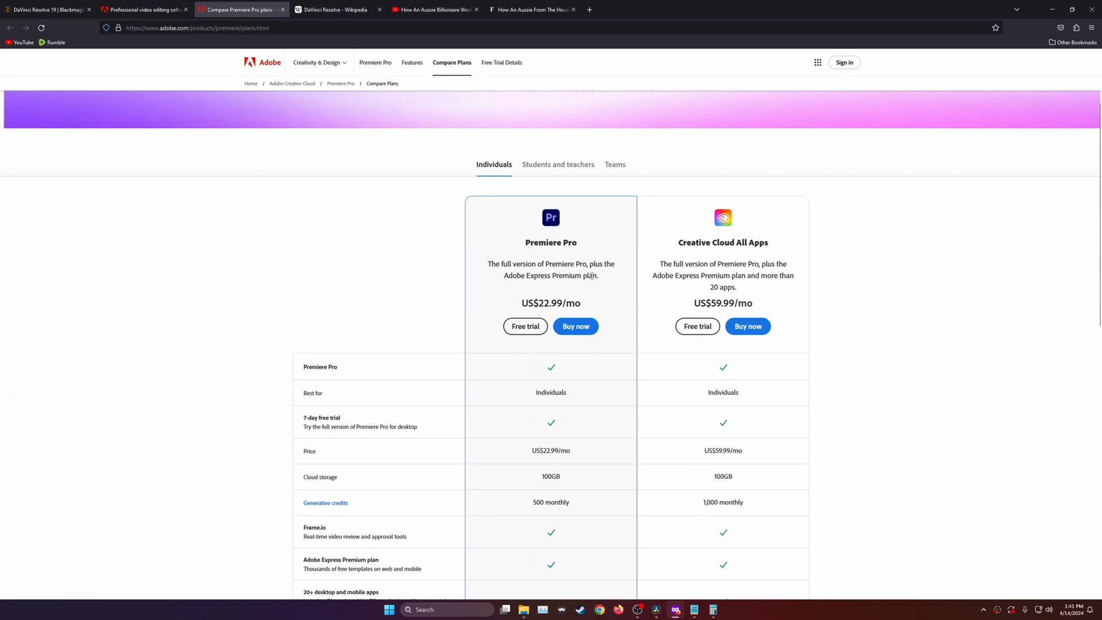
{"action": "left_click", "coordinate": [46, 10]}
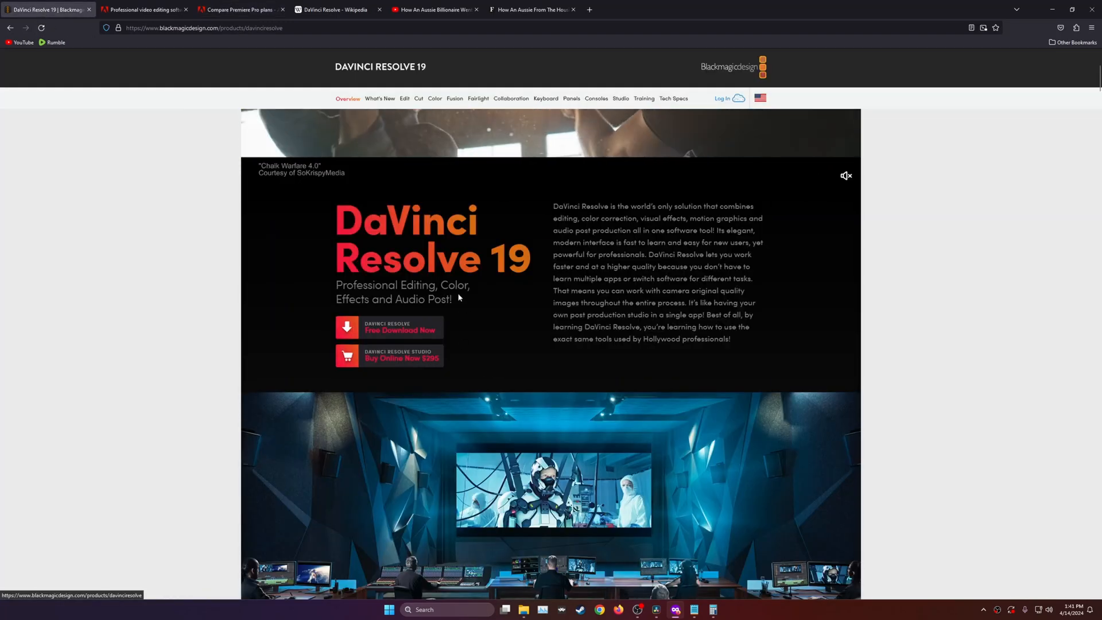
{"action": "left_click", "coordinate": [239, 9]}
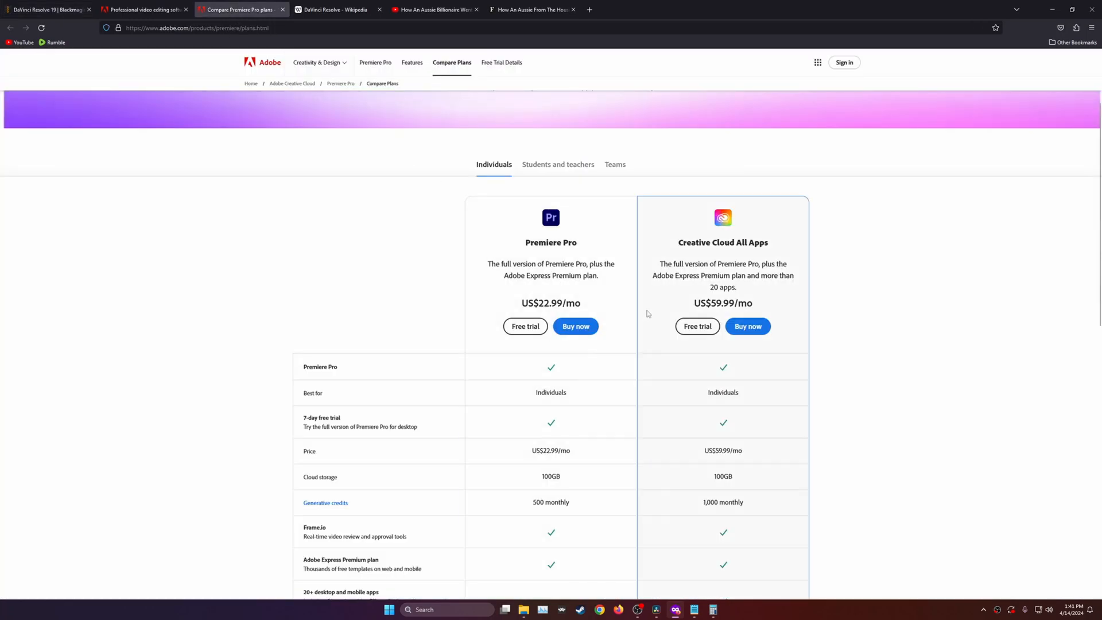
{"action": "mouse_move", "coordinate": [849, 291]}
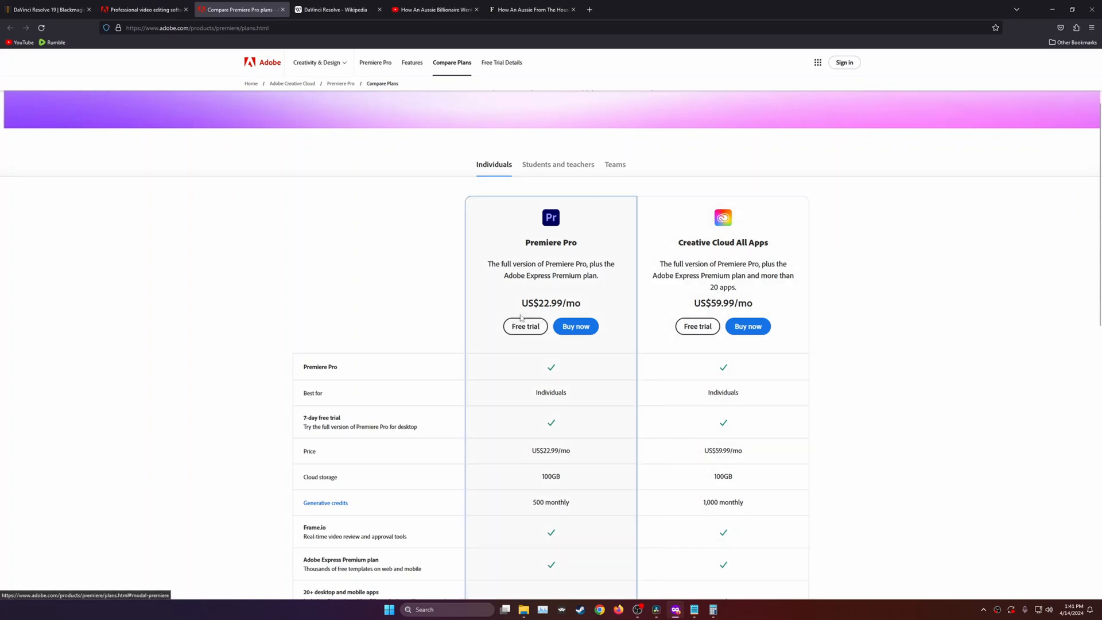
{"action": "mouse_move", "coordinate": [421, 183]}
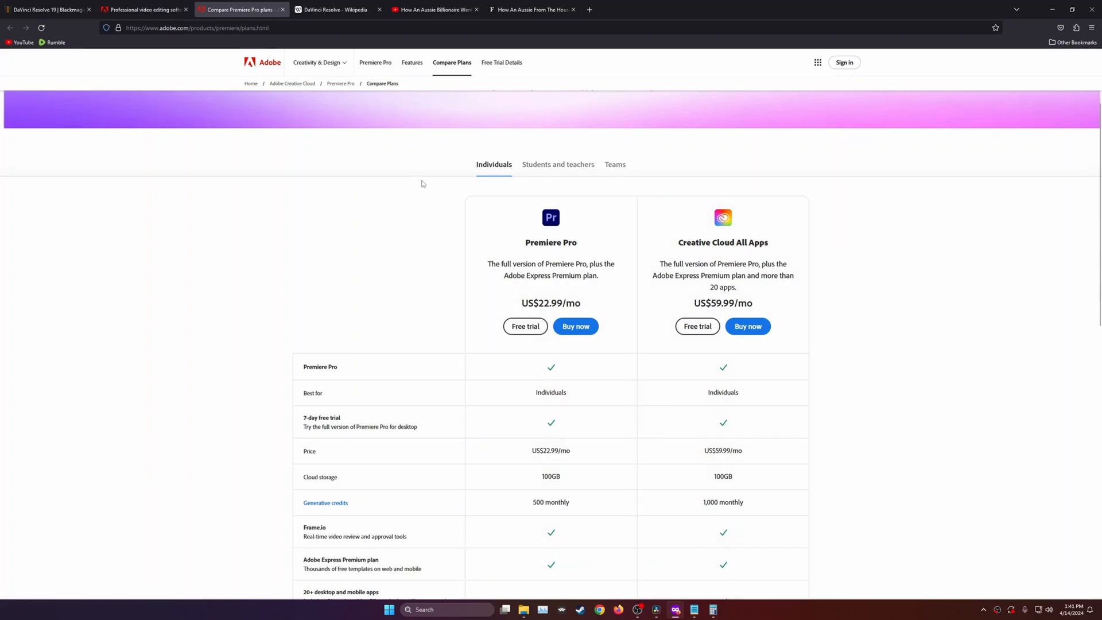
{"action": "mouse_move", "coordinate": [821, 252]}
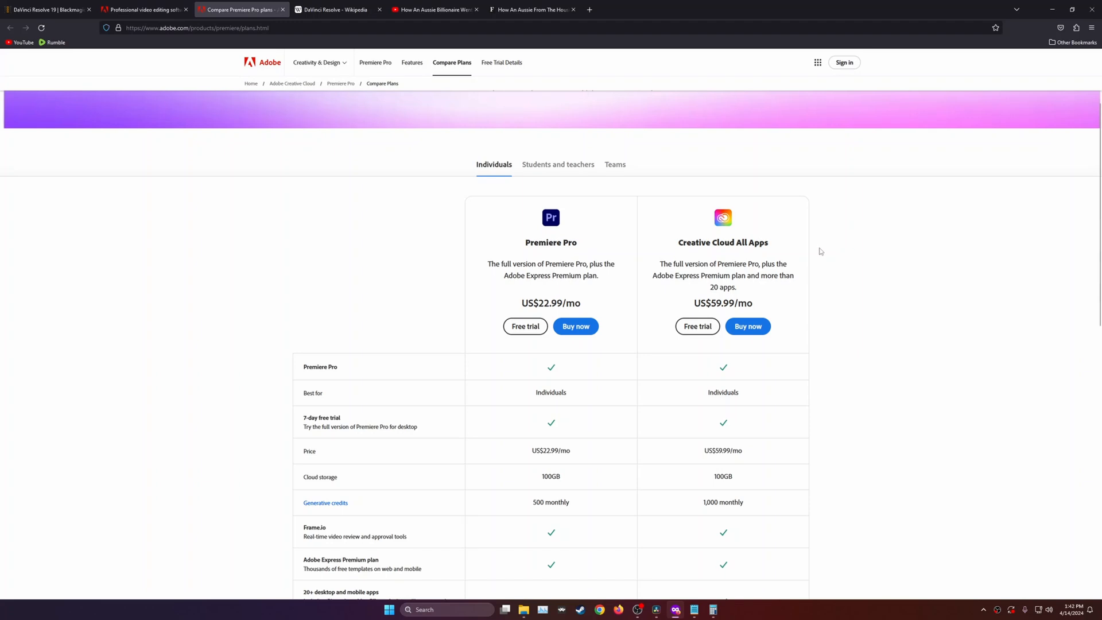
{"action": "mouse_move", "coordinate": [412, 128]}
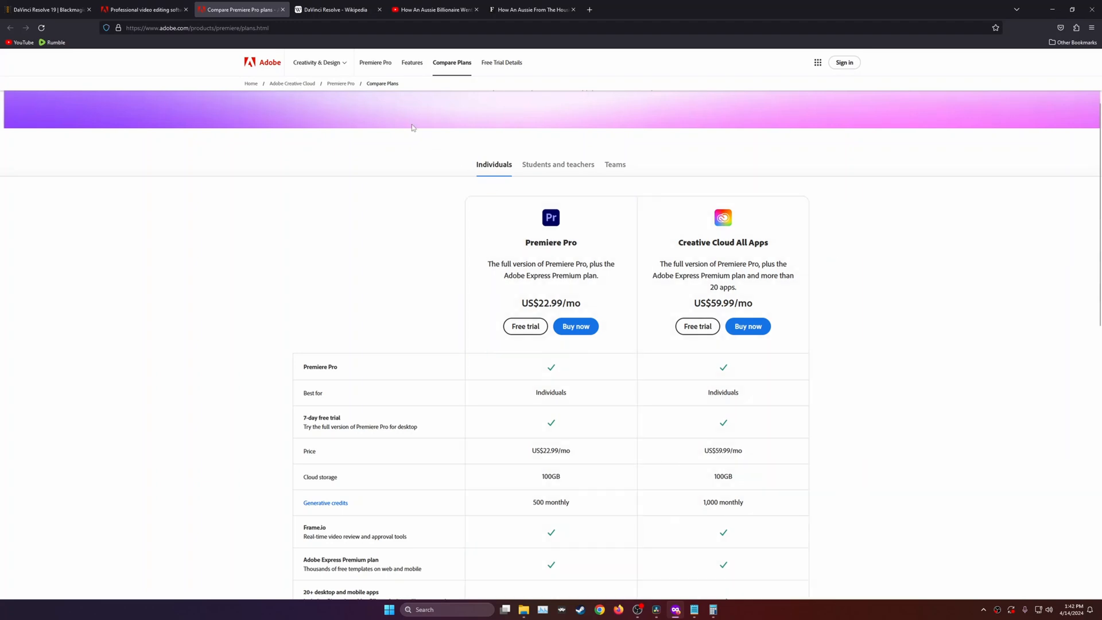
Bring up the DaVinci Resolve Wikipedia article at its Development history section
{"action": "left_click", "coordinate": [336, 9]}
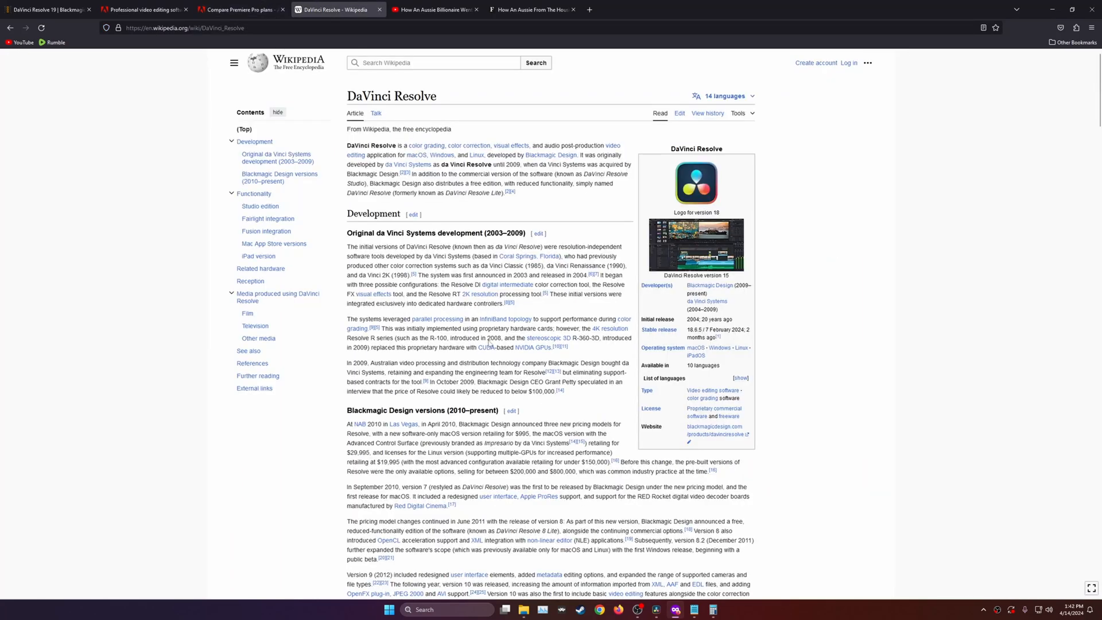
{"action": "mouse_move", "coordinate": [536, 361]}
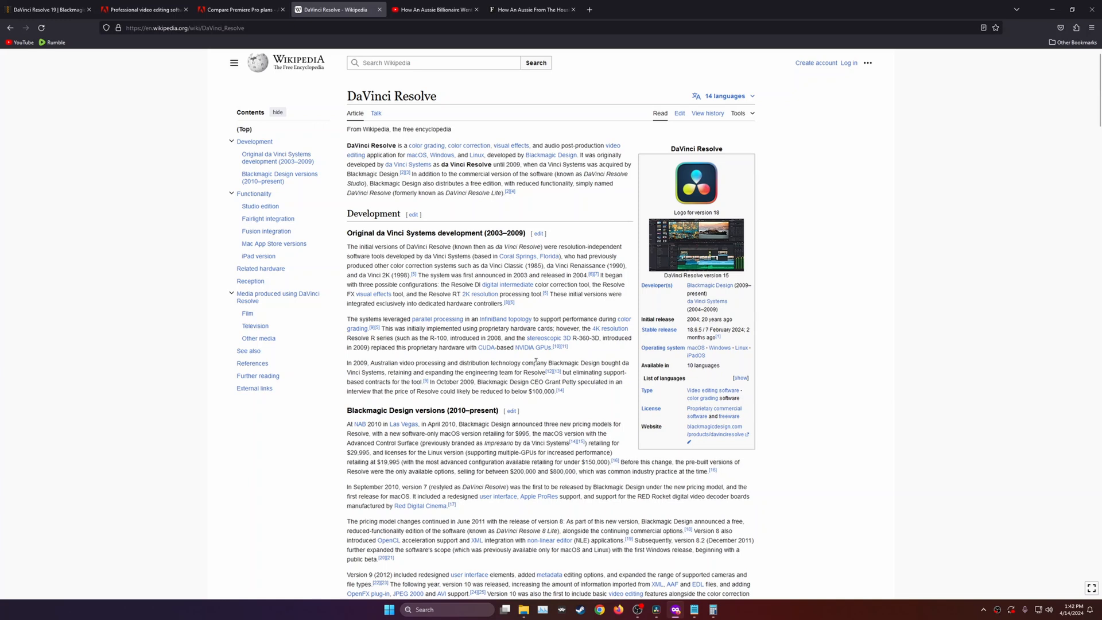
{"action": "mouse_move", "coordinate": [428, 389]}
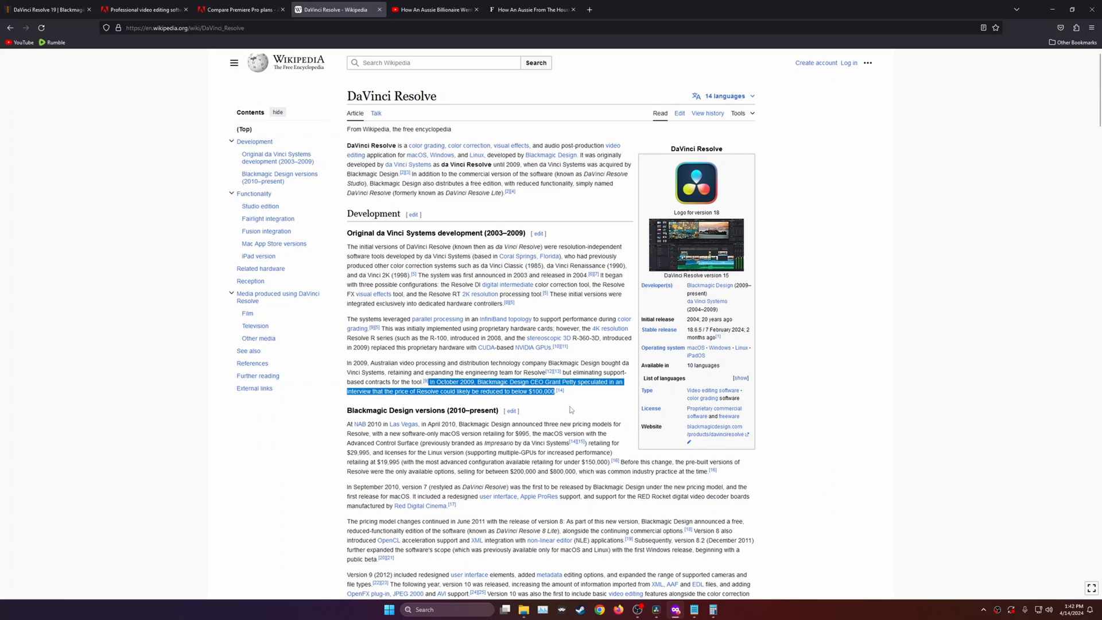
{"action": "mouse_move", "coordinate": [538, 278]}
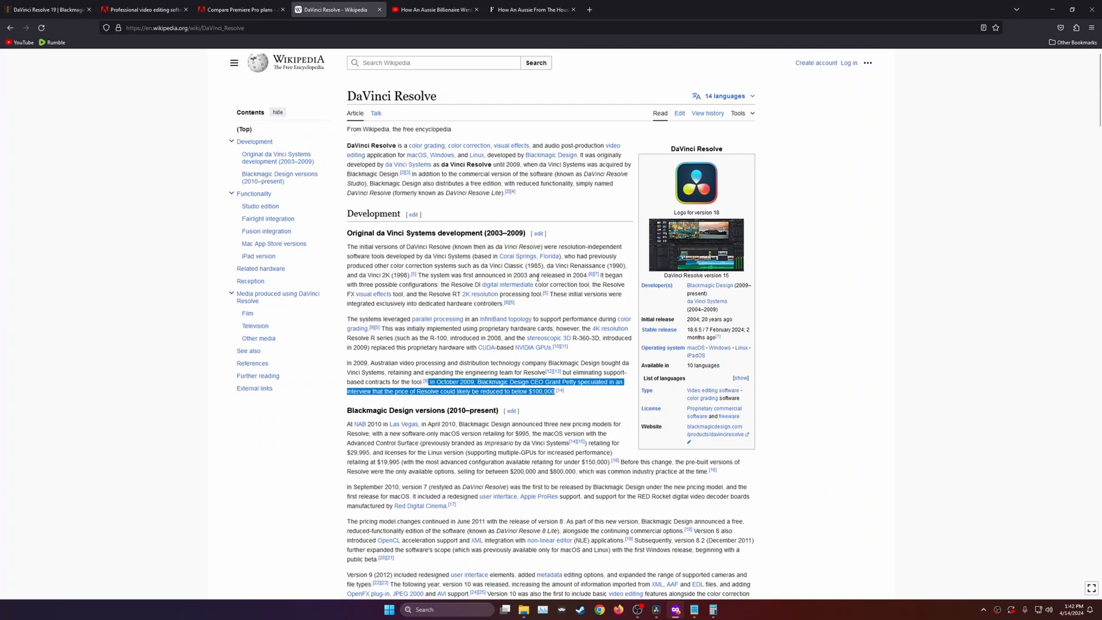
{"action": "mouse_move", "coordinate": [563, 264]}
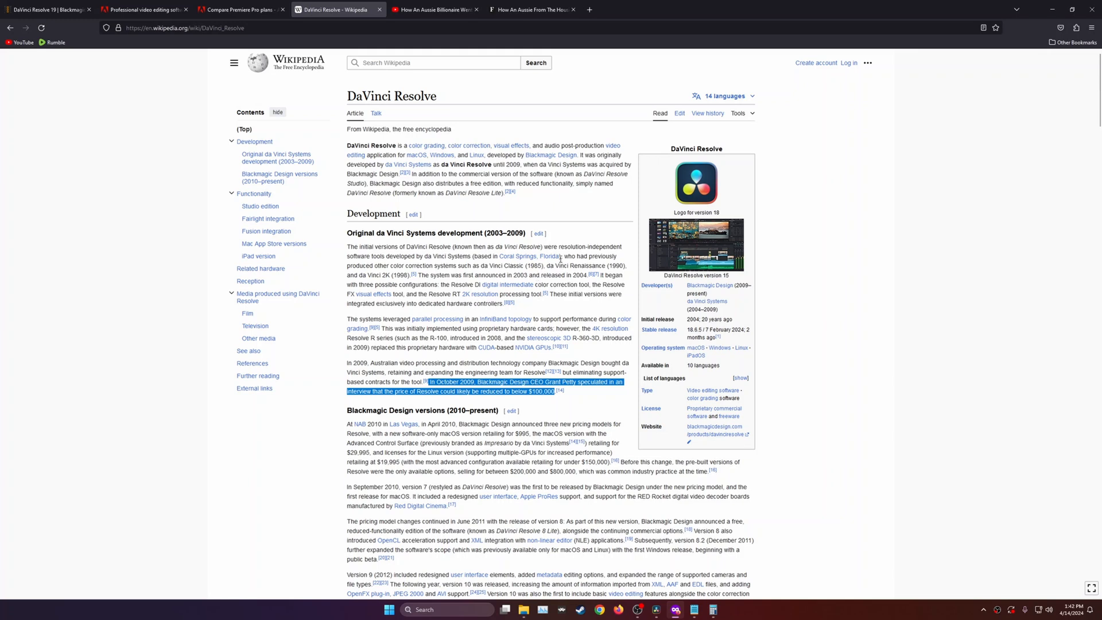
{"action": "mouse_move", "coordinate": [548, 349]}
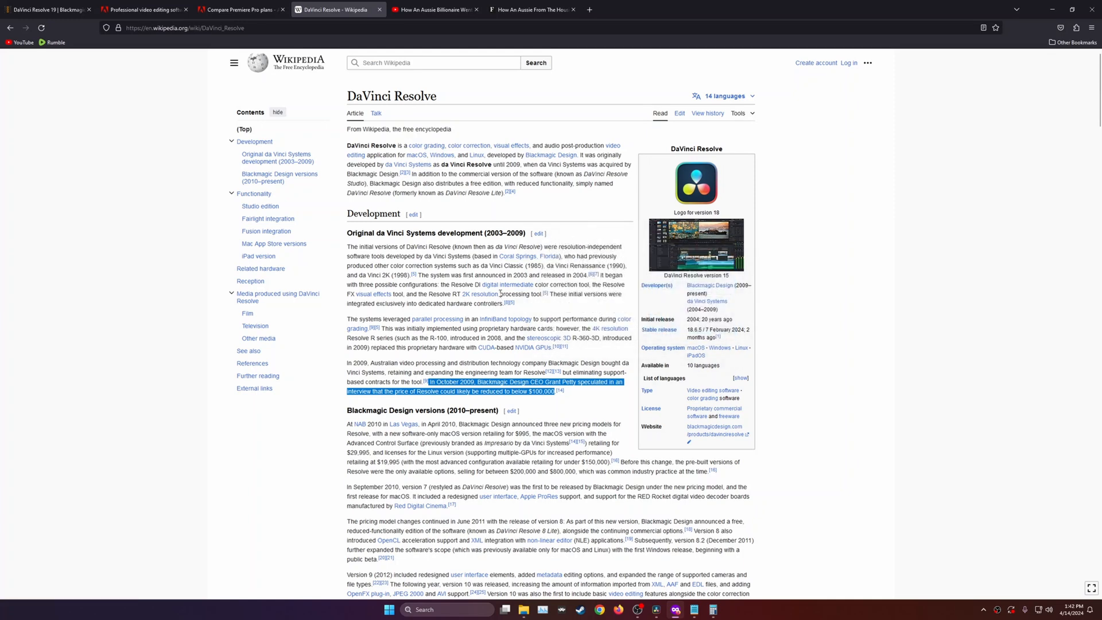
Seek the Forbes Blackmagic billionaire video ahead to about 3:29
{"action": "left_click", "coordinate": [433, 9]}
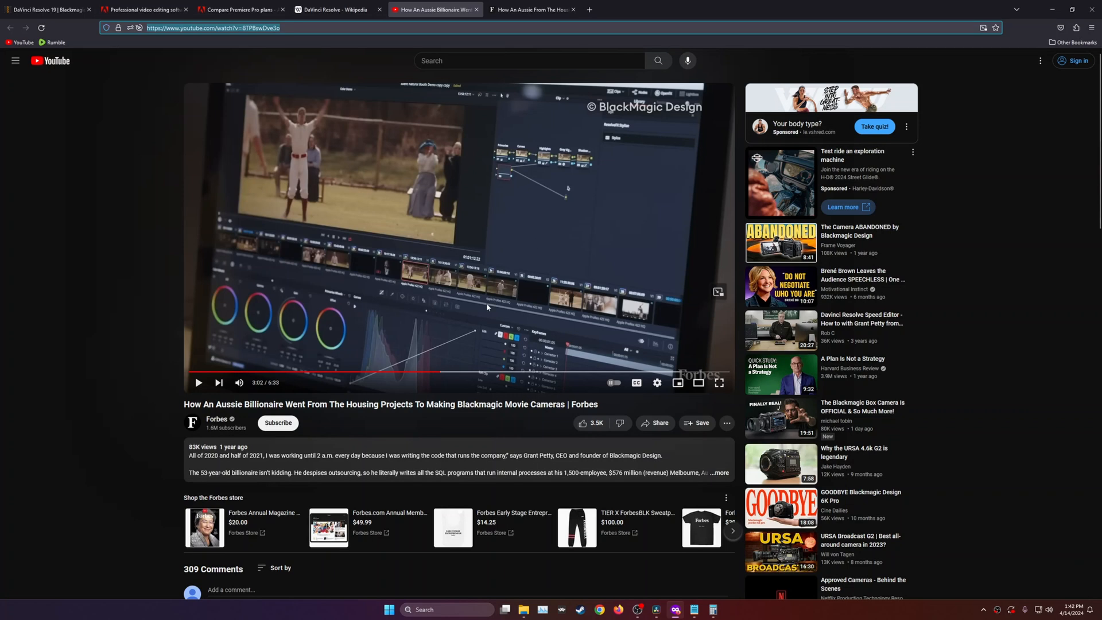
{"action": "mouse_move", "coordinate": [450, 372]}
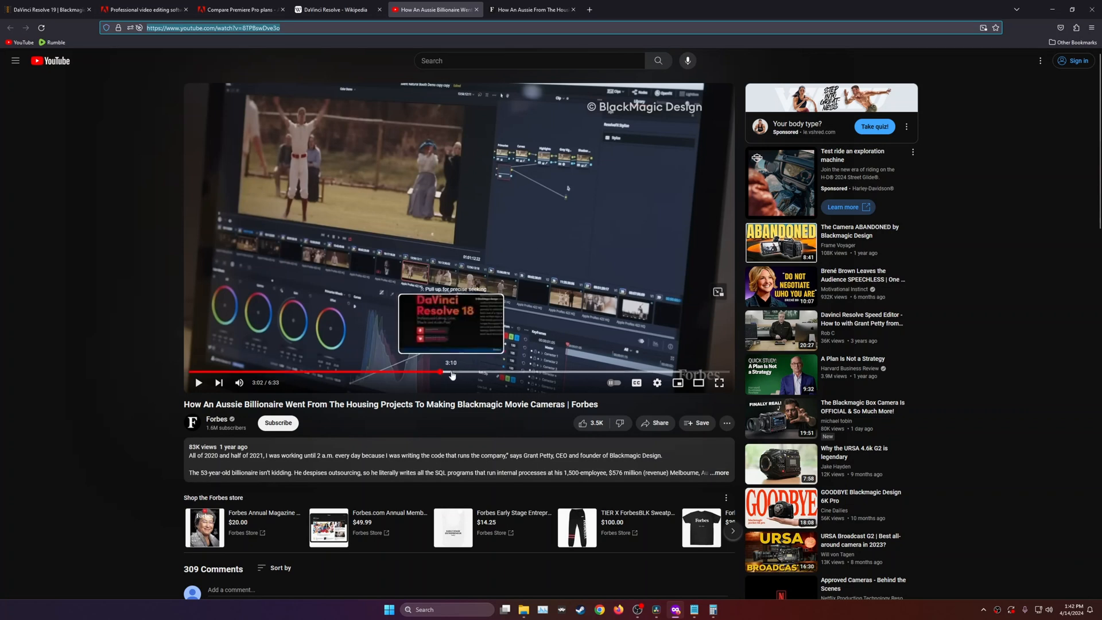
{"action": "left_click", "coordinate": [440, 372]}
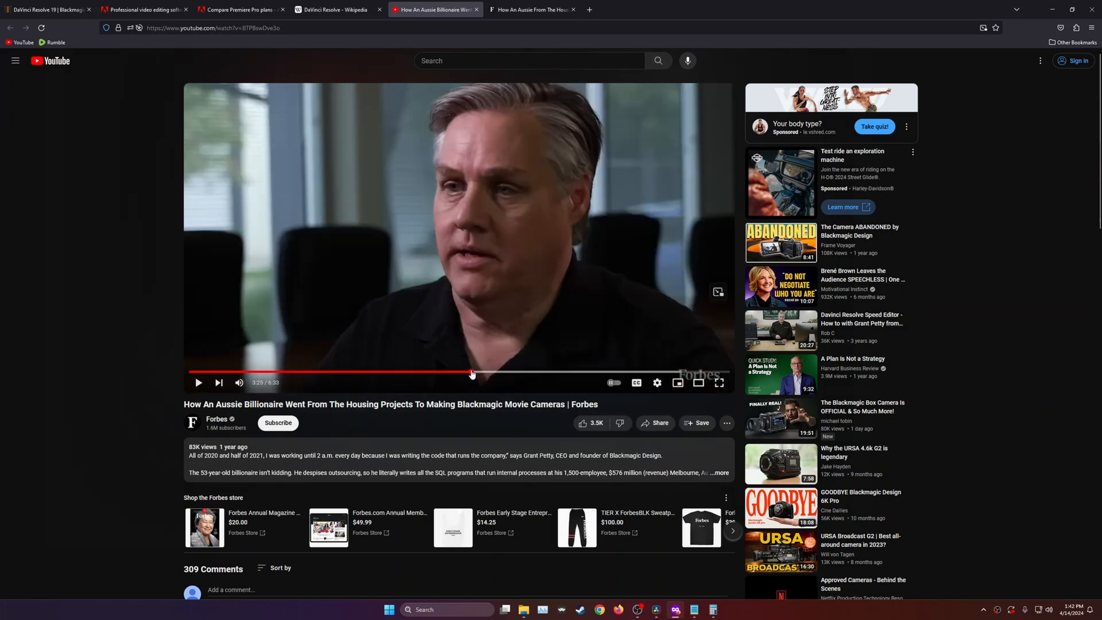
{"action": "mouse_move", "coordinate": [481, 373]}
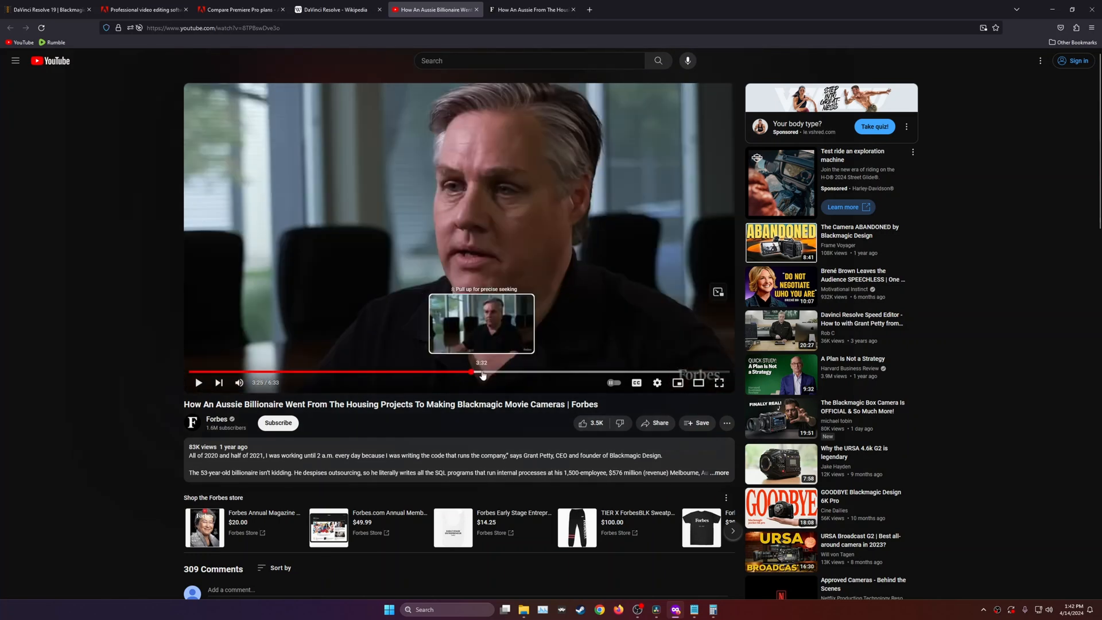
{"action": "mouse_move", "coordinate": [934, 303]}
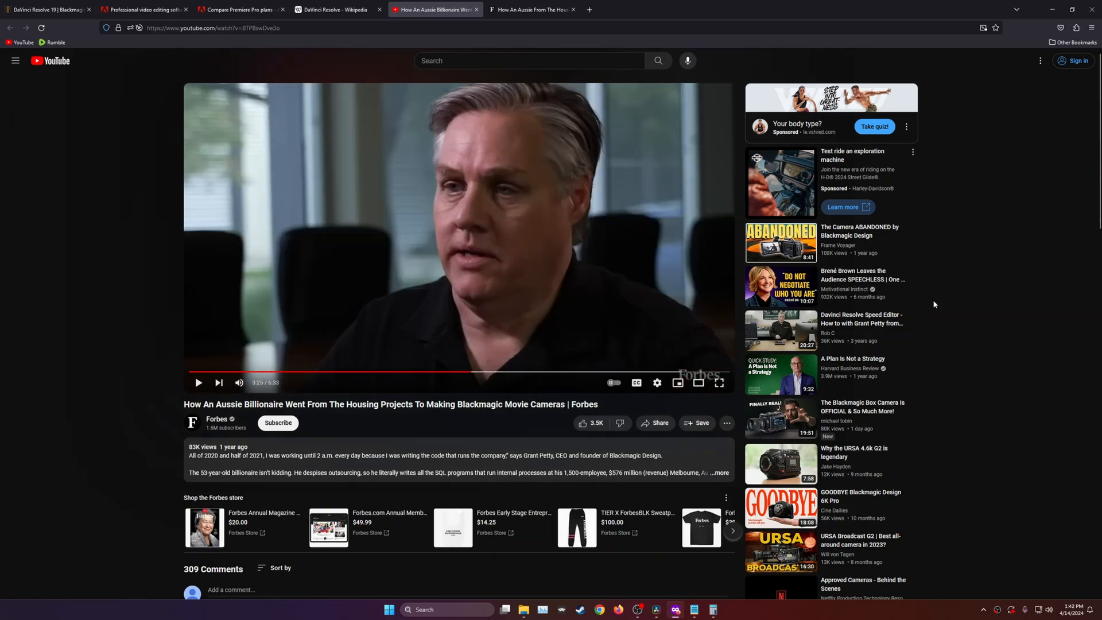
{"action": "mouse_move", "coordinate": [929, 298]}
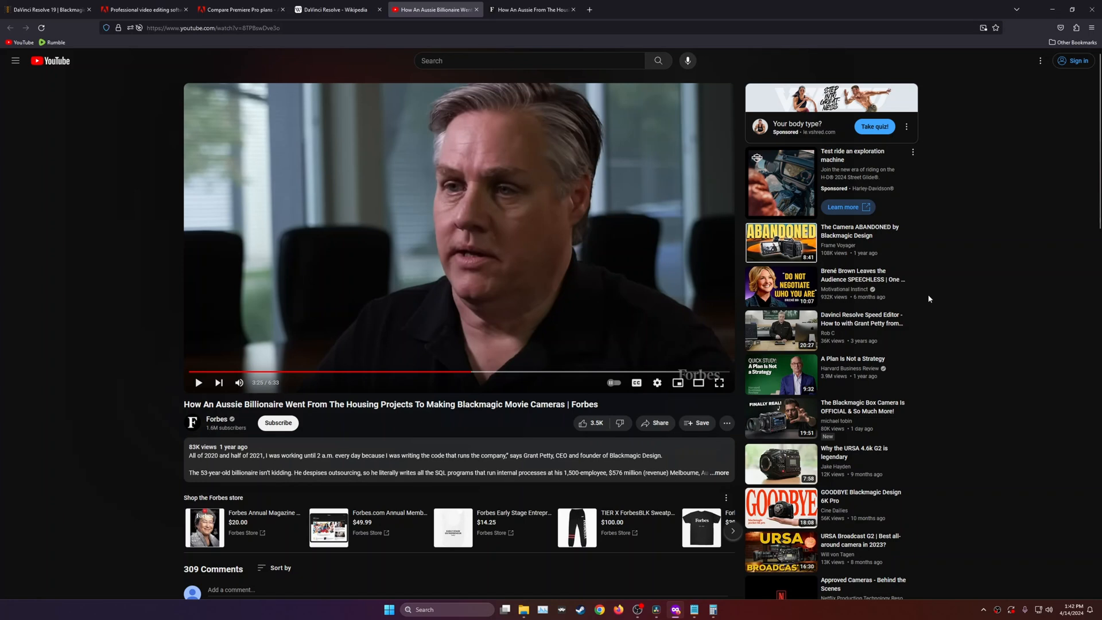
{"action": "mouse_move", "coordinate": [918, 287]}
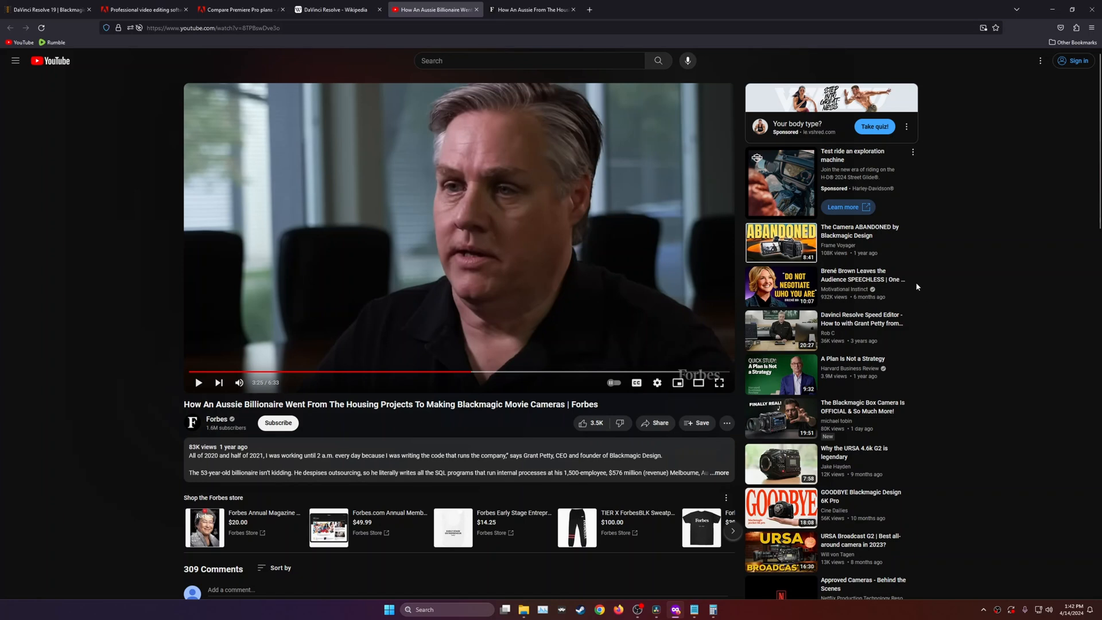
{"action": "mouse_move", "coordinate": [497, 153]}
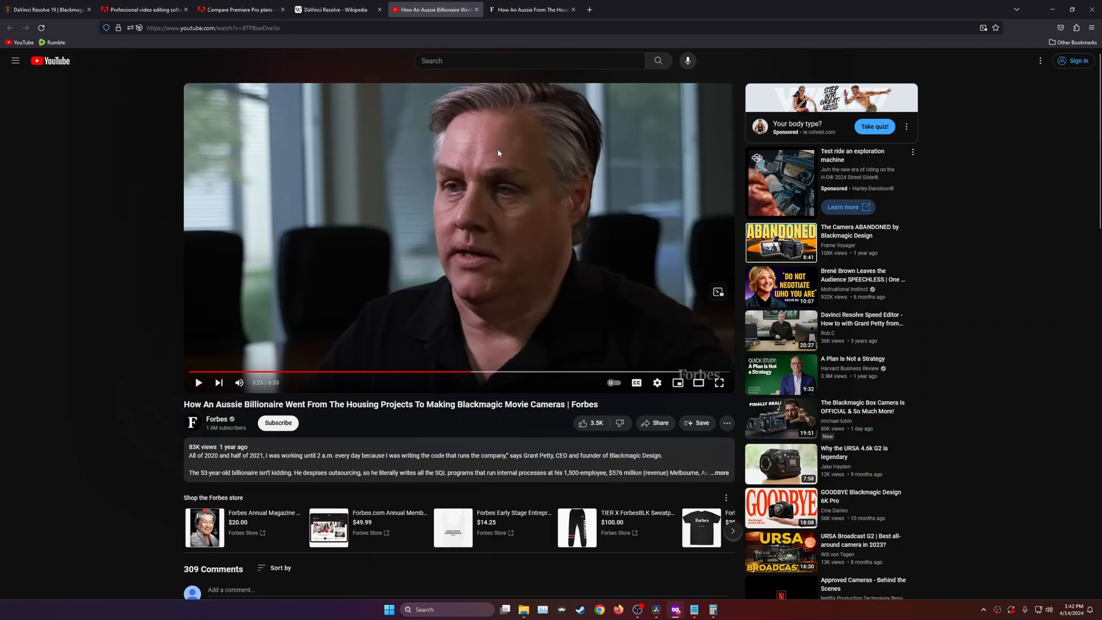
{"action": "mouse_move", "coordinate": [562, 206]}
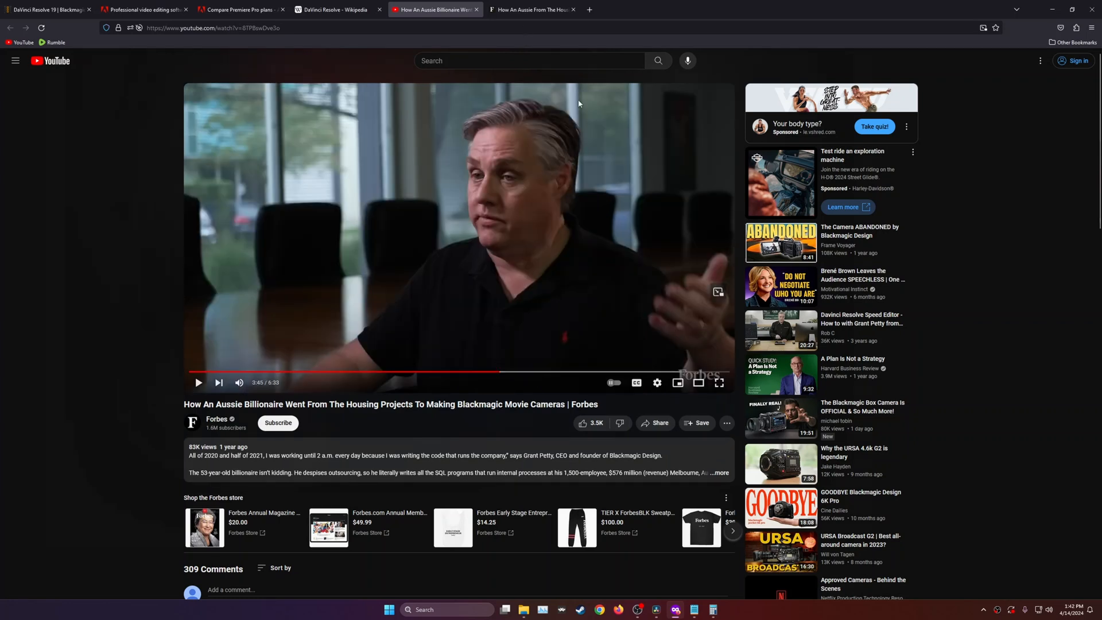
Highlight the $995 launch price in the Forbes article and scroll up toward the $350,000–$850,000 passage
{"action": "left_click", "coordinate": [531, 9]}
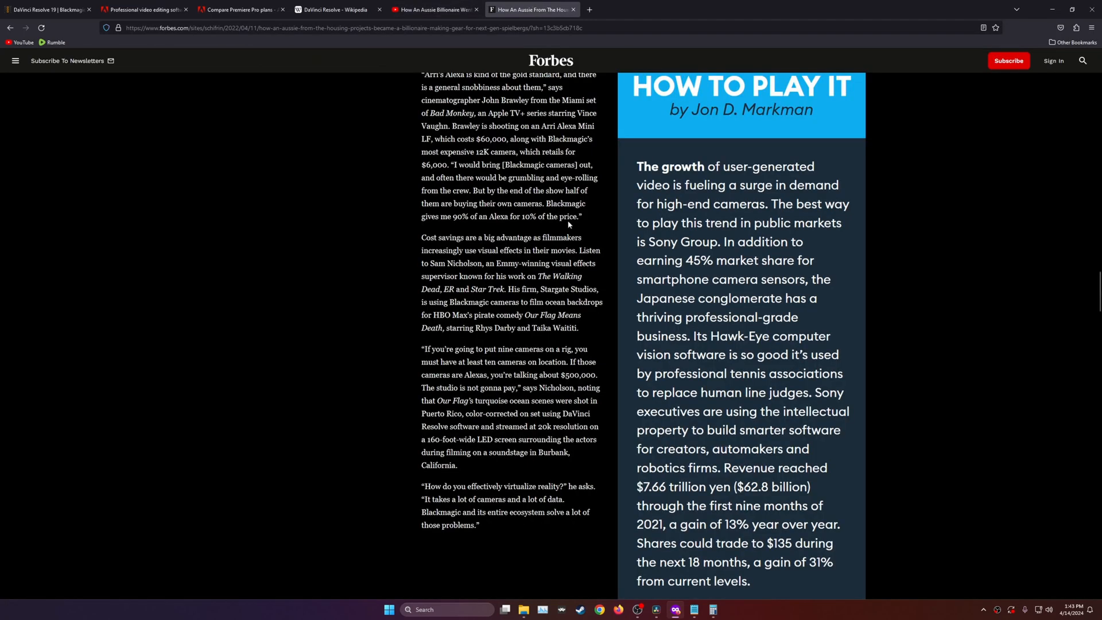
{"action": "scroll", "scroll_direction": "up", "scroll_amount": 3}
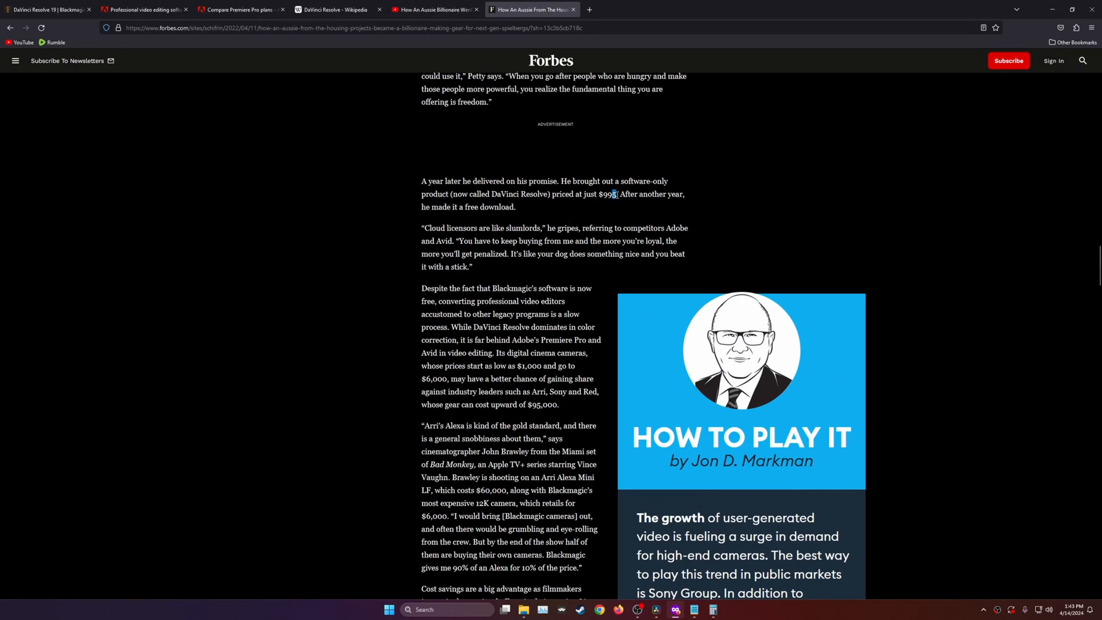
{"action": "double_click", "coordinate": [606, 194]}
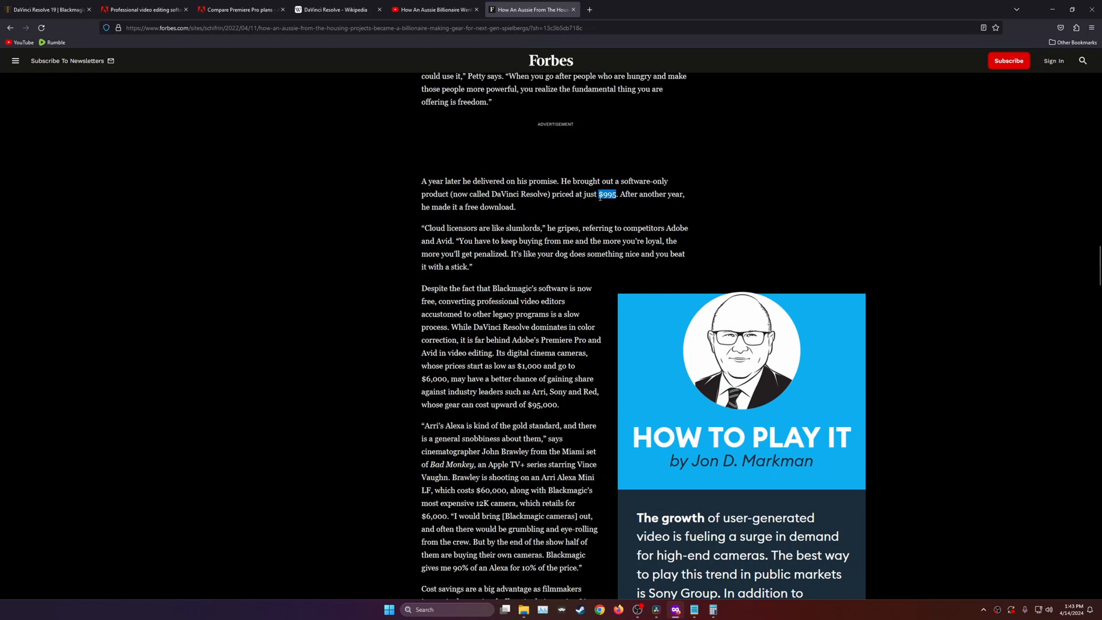
{"action": "mouse_move", "coordinate": [594, 177]}
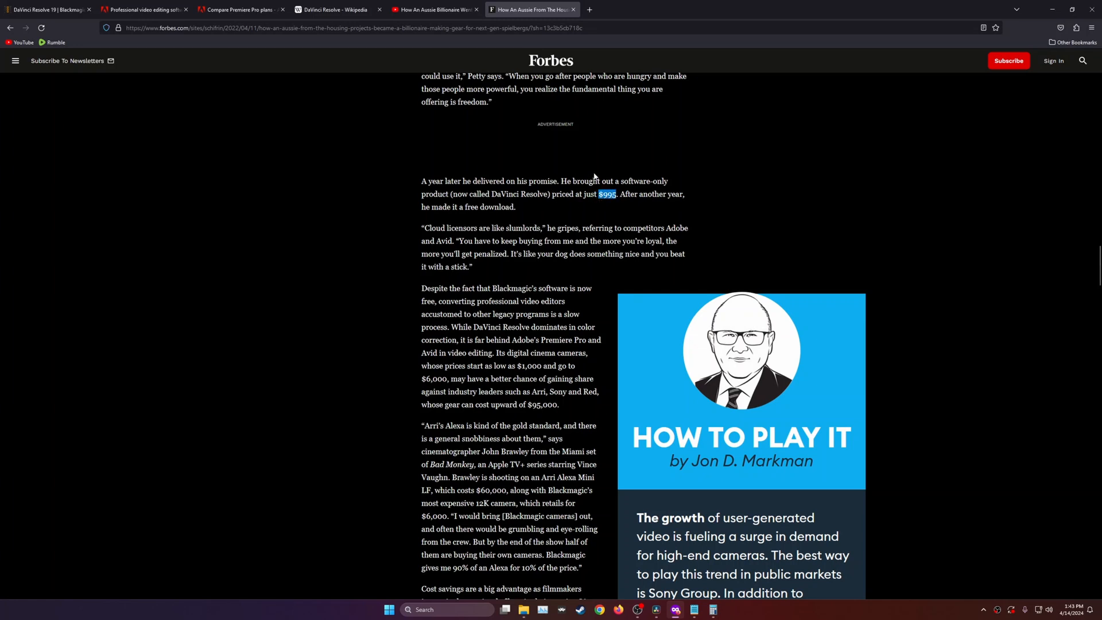
{"action": "mouse_move", "coordinate": [682, 205]}
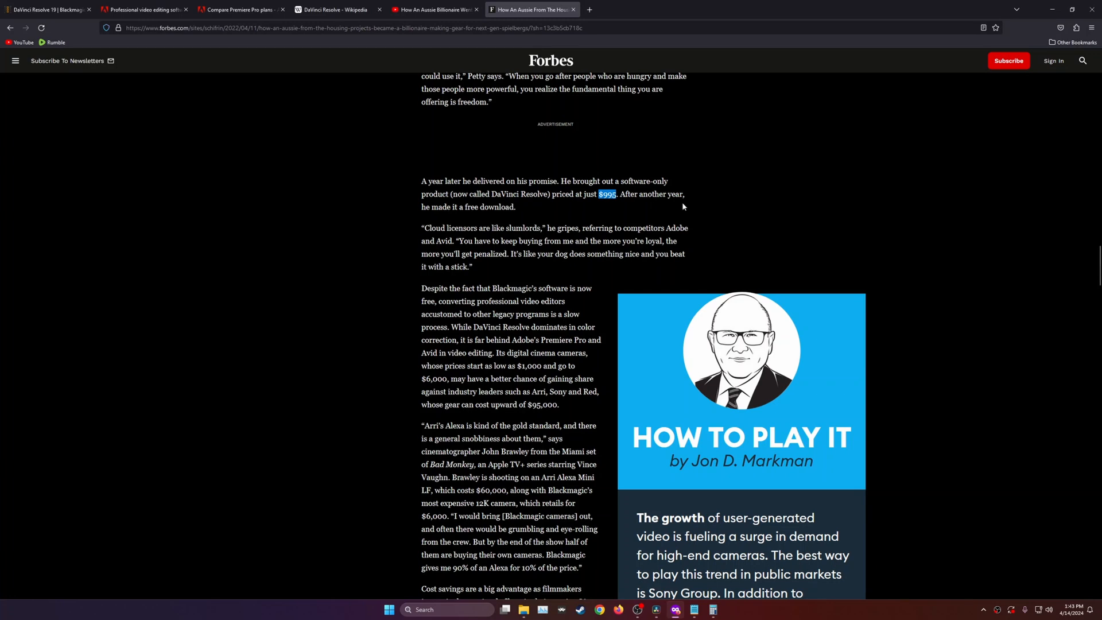
{"action": "mouse_move", "coordinate": [608, 213]}
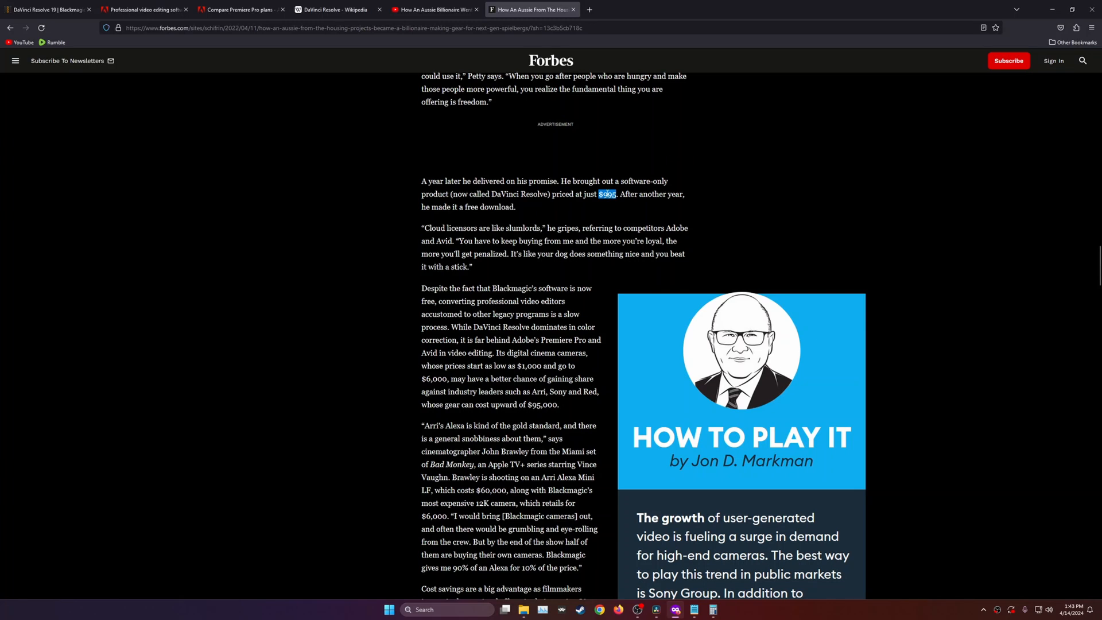
{"action": "mouse_move", "coordinate": [258, 159]}
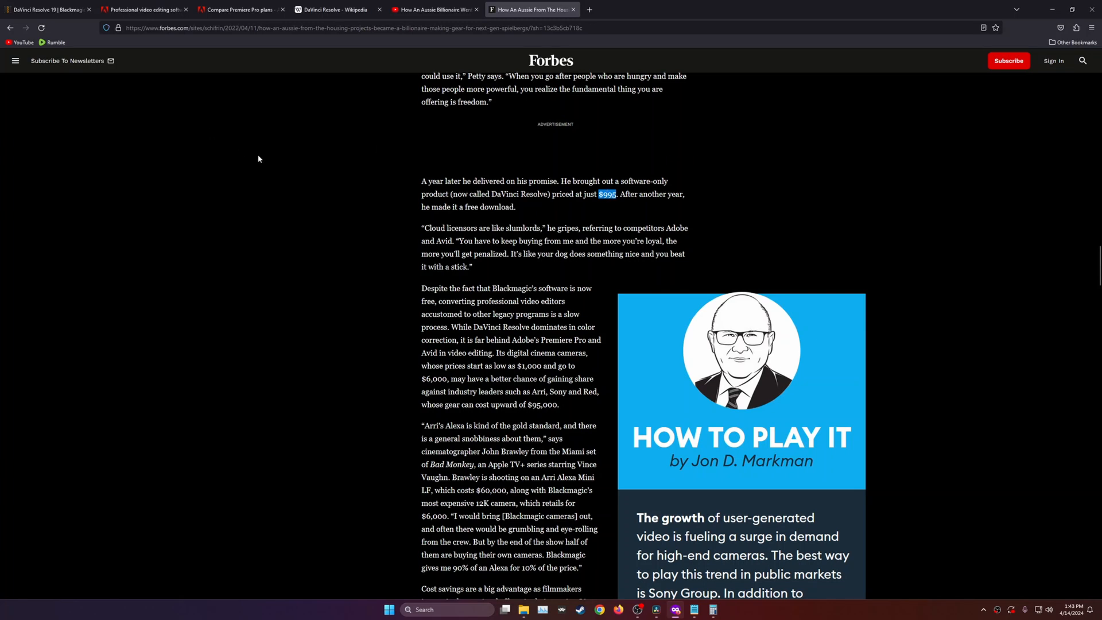
{"action": "scroll", "scroll_direction": "up", "scroll_amount": 3}
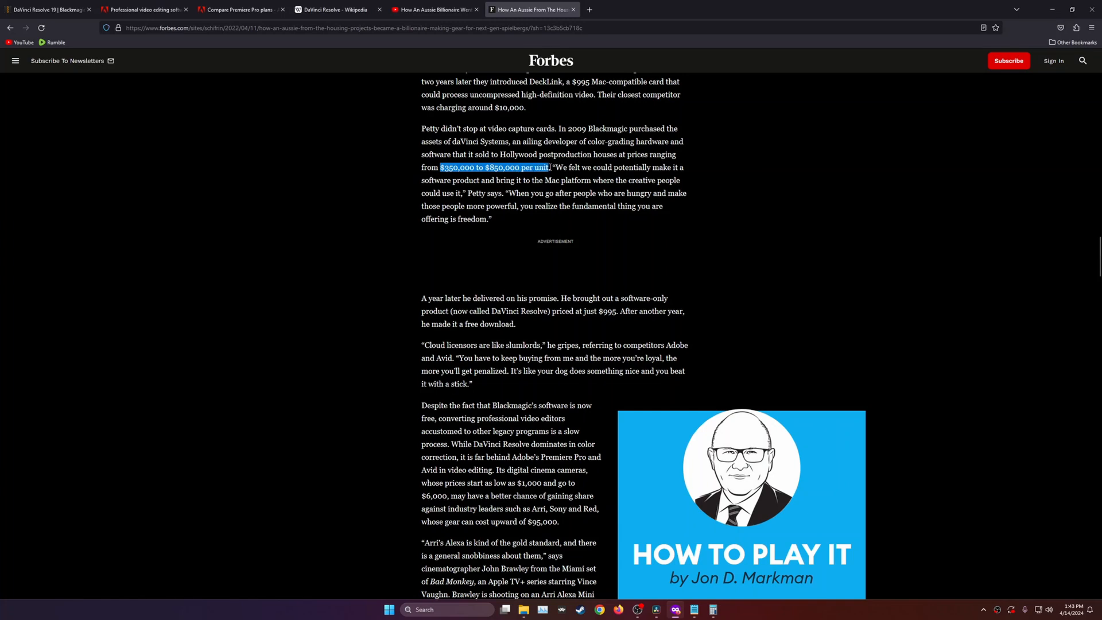
{"action": "mouse_move", "coordinate": [538, 105]}
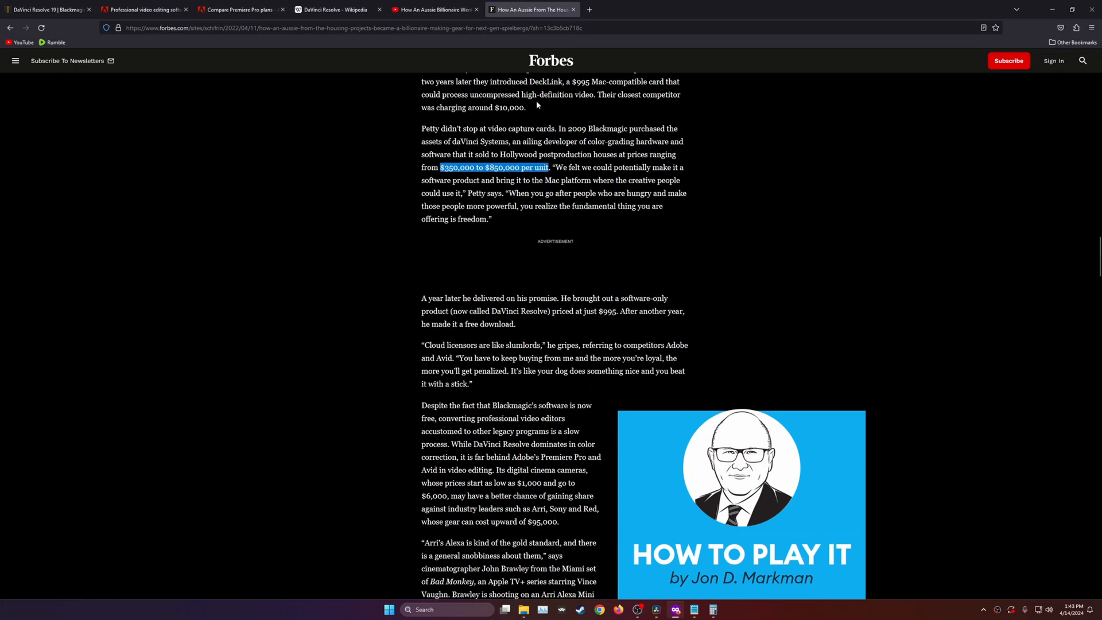
Return to the paused Forbes interview video after a glance at the DaVinci Resolve 19 page
{"action": "left_click", "coordinate": [435, 10]}
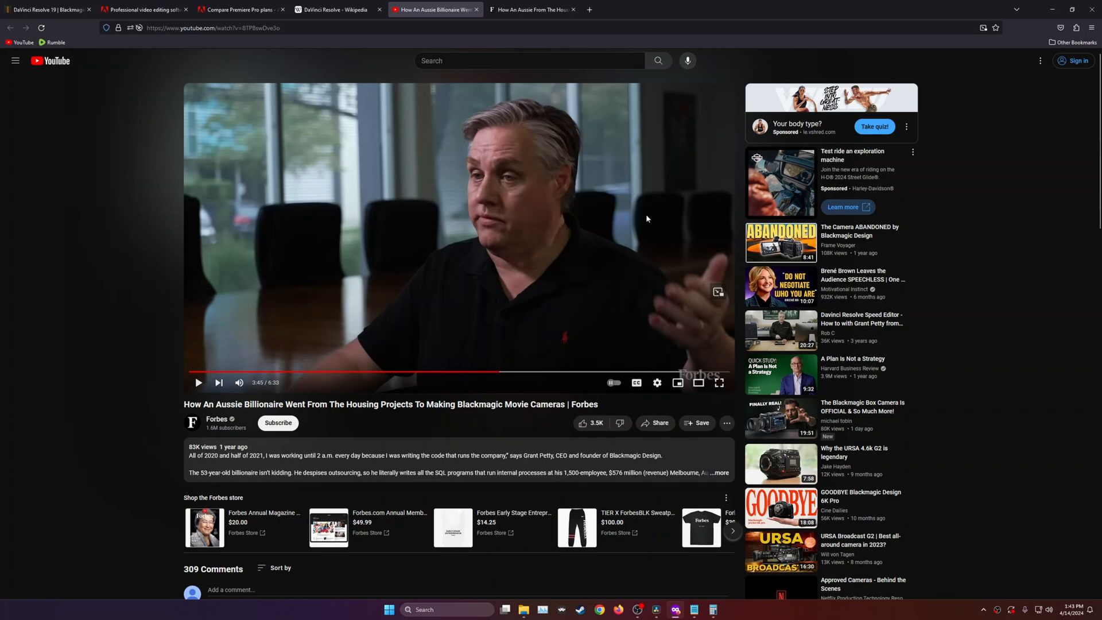
{"action": "mouse_move", "coordinate": [643, 196]}
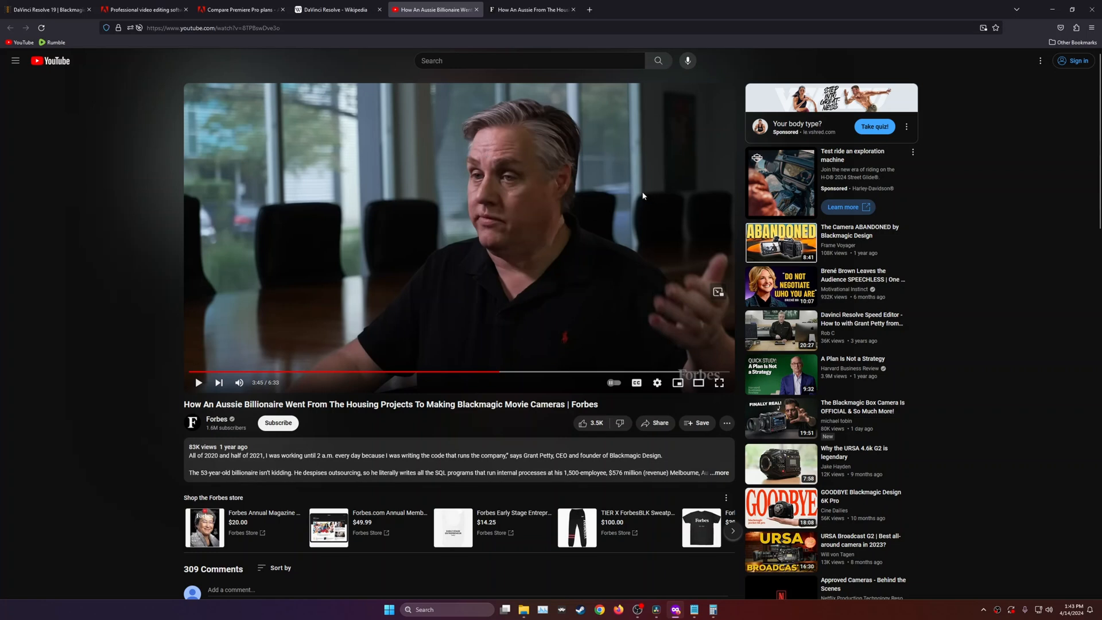
{"action": "left_click", "coordinate": [46, 9]}
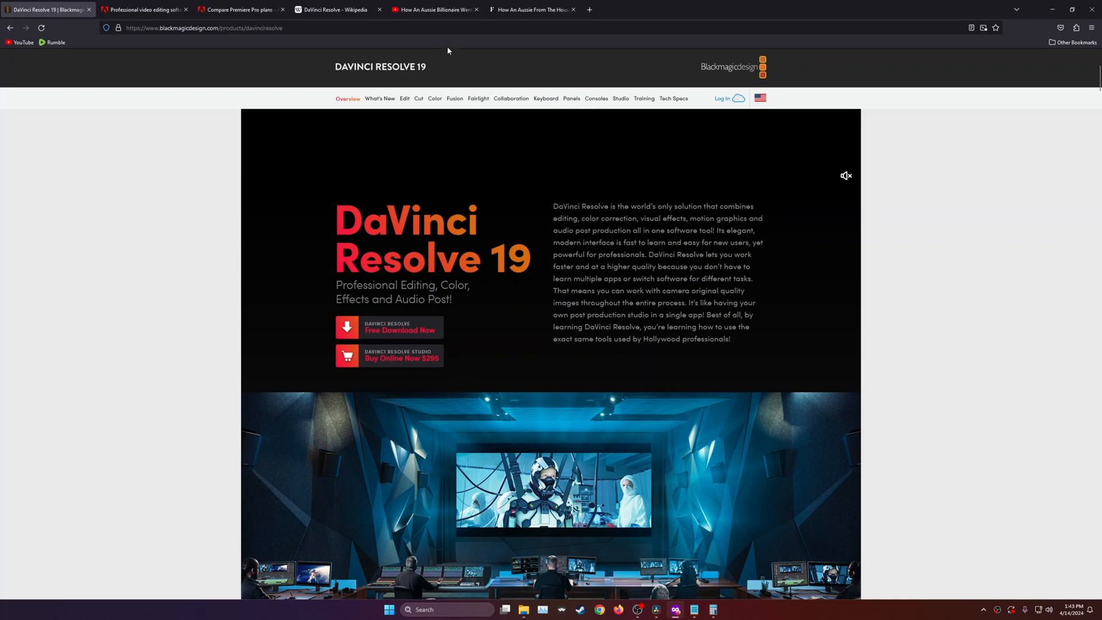
{"action": "left_click", "coordinate": [434, 9]}
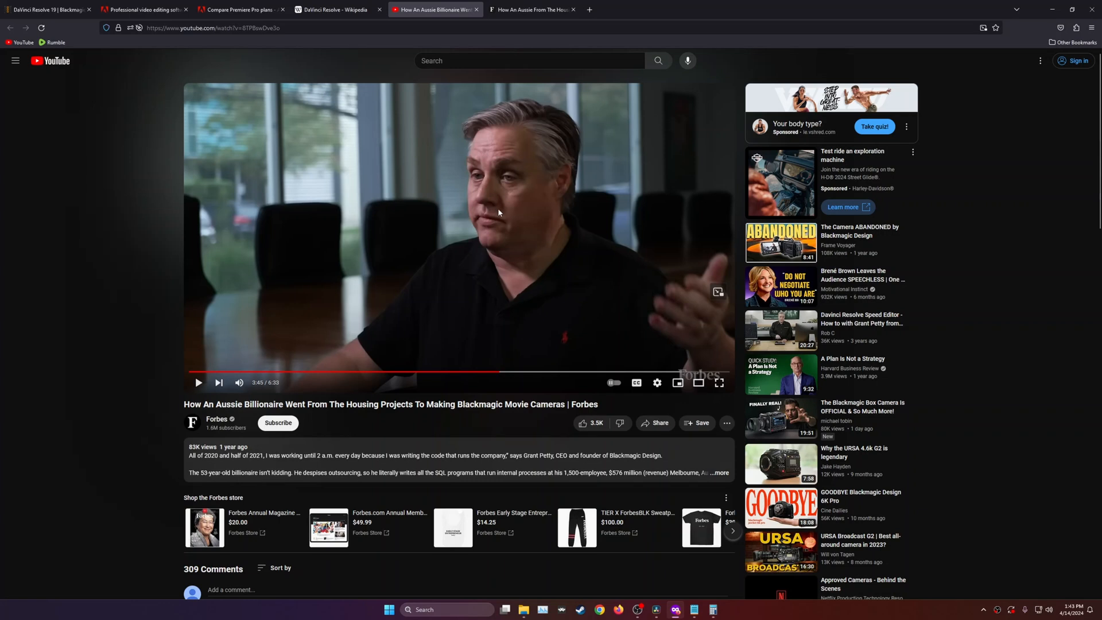
{"action": "mouse_move", "coordinate": [231, 92]}
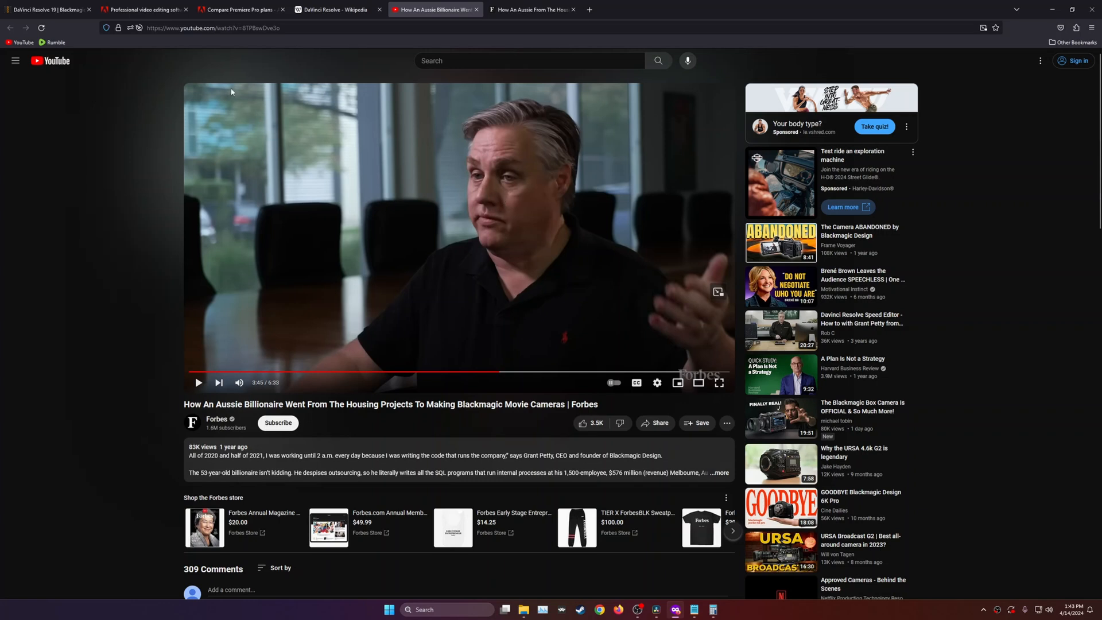
Reopen the Premiere Pro plan comparison listing US$22.99/mo and US$59.99/mo
{"action": "left_click", "coordinate": [146, 9]}
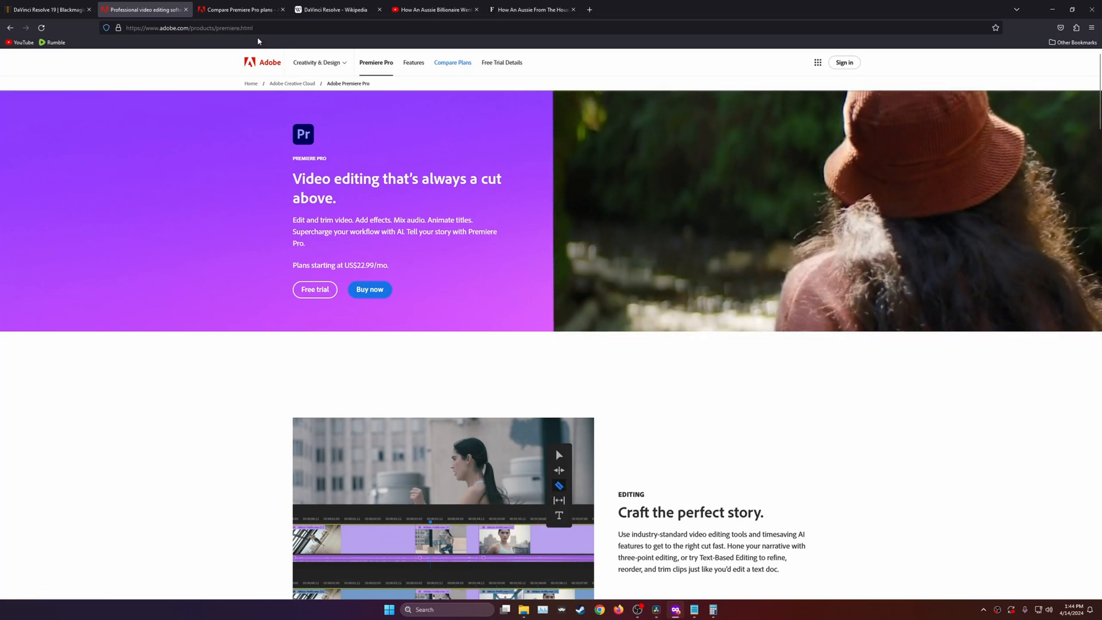
{"action": "left_click", "coordinate": [453, 62]}
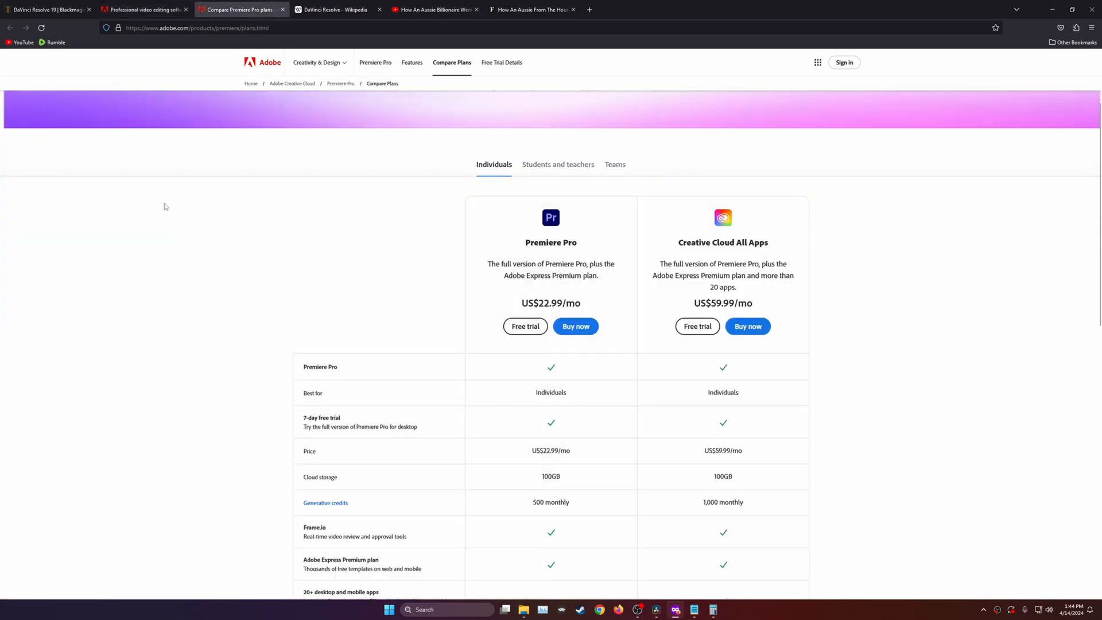
{"action": "mouse_move", "coordinate": [333, 105]}
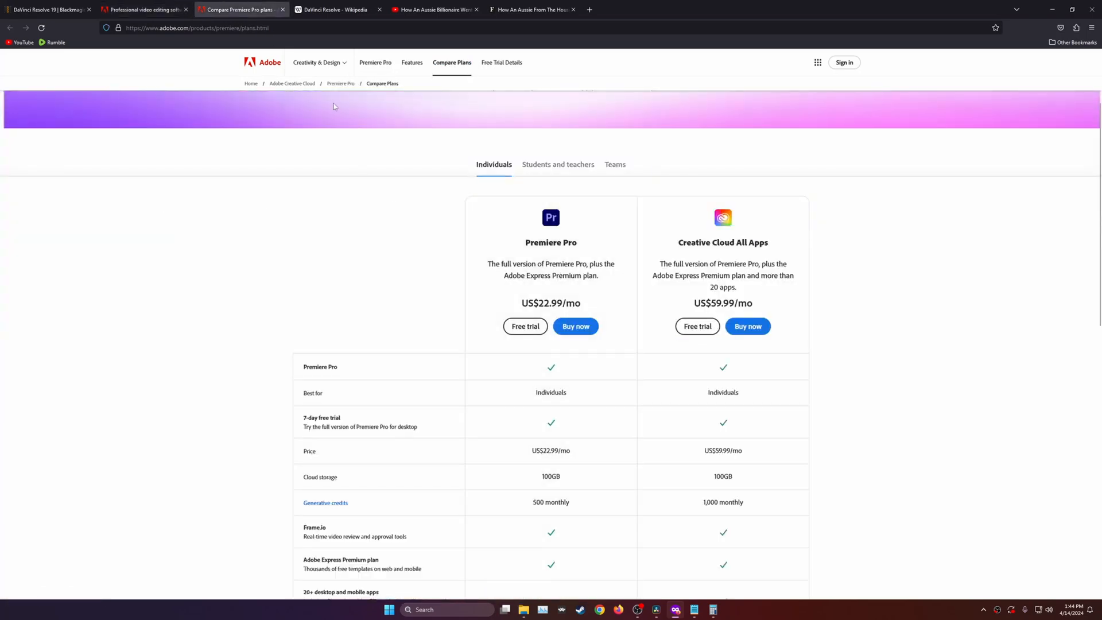
{"action": "mouse_move", "coordinate": [190, 49]}
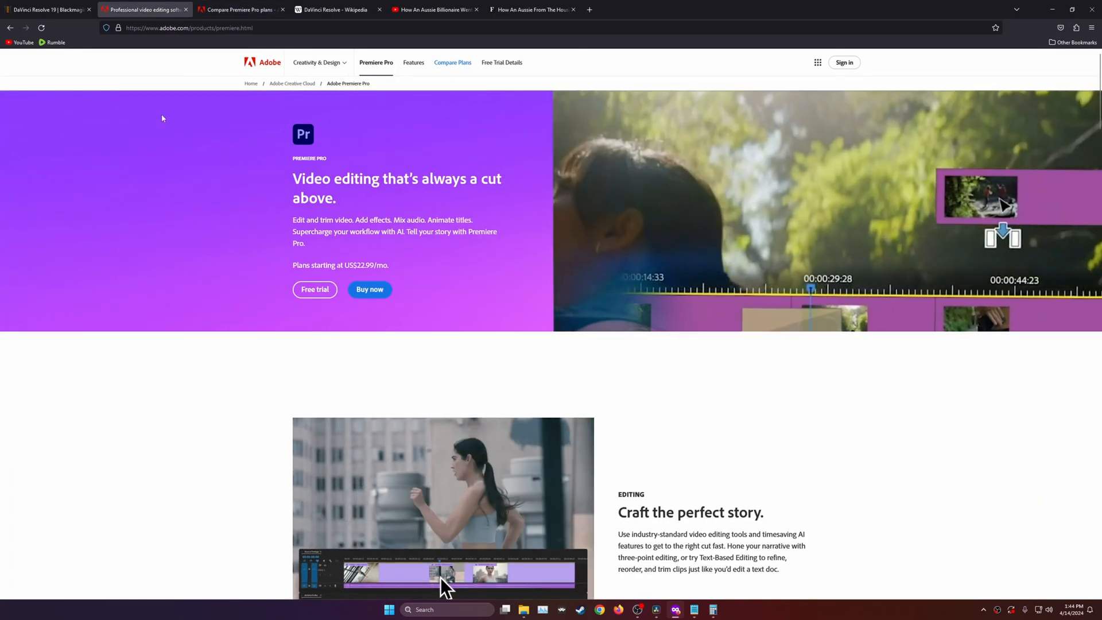
Review the DaVinci Resolve 19 overview with the free download and $295 Studio offer
{"action": "left_click", "coordinate": [46, 9]}
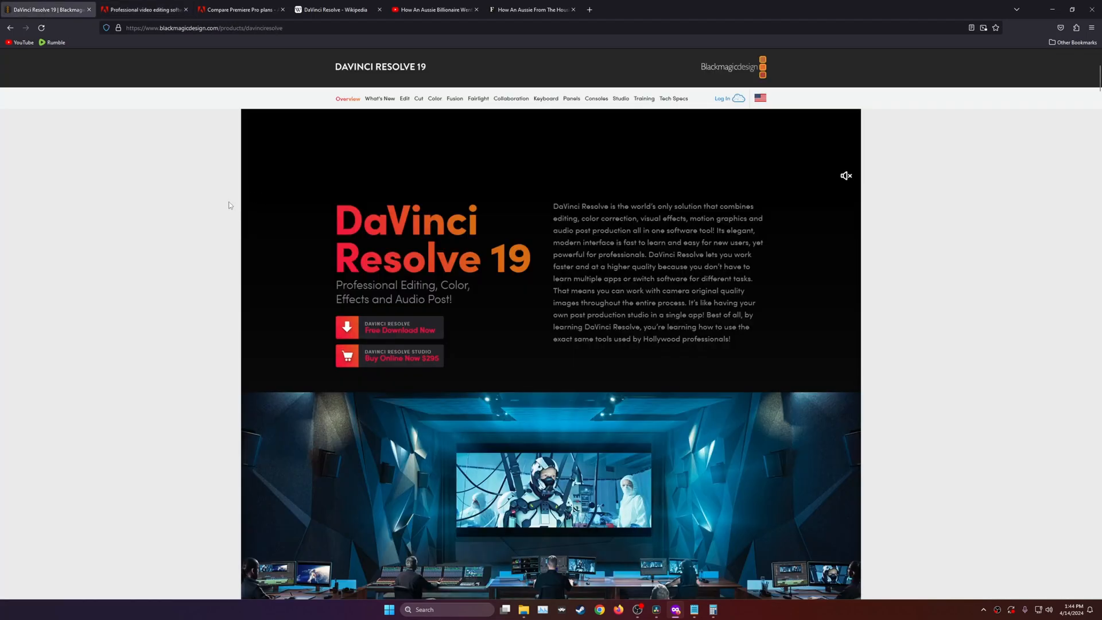
{"action": "mouse_move", "coordinate": [393, 360]}
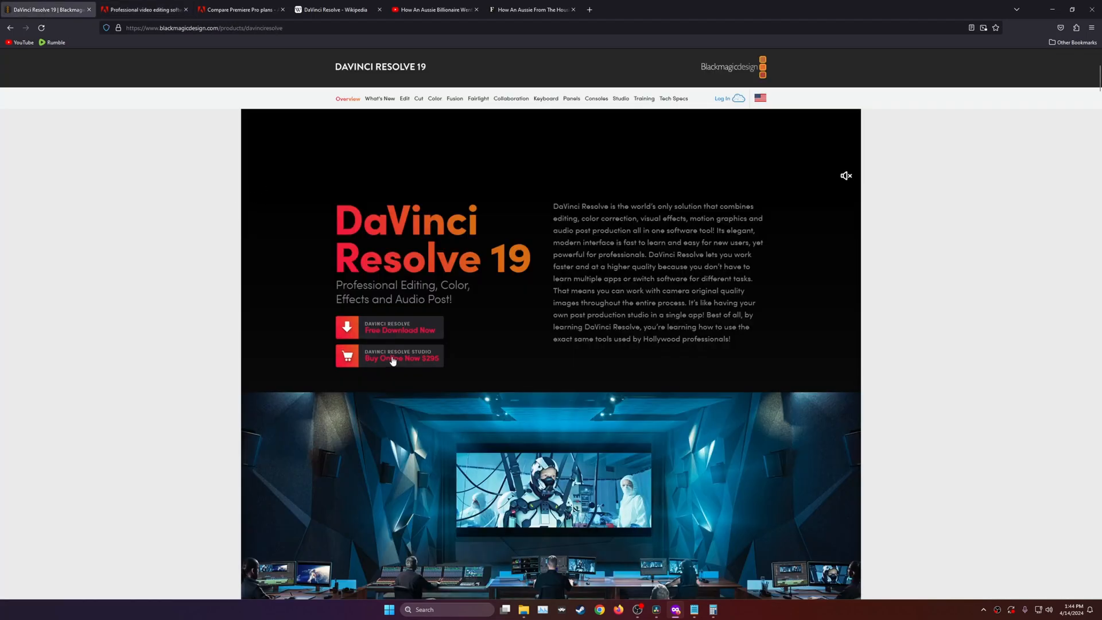
{"action": "mouse_move", "coordinate": [687, 278]}
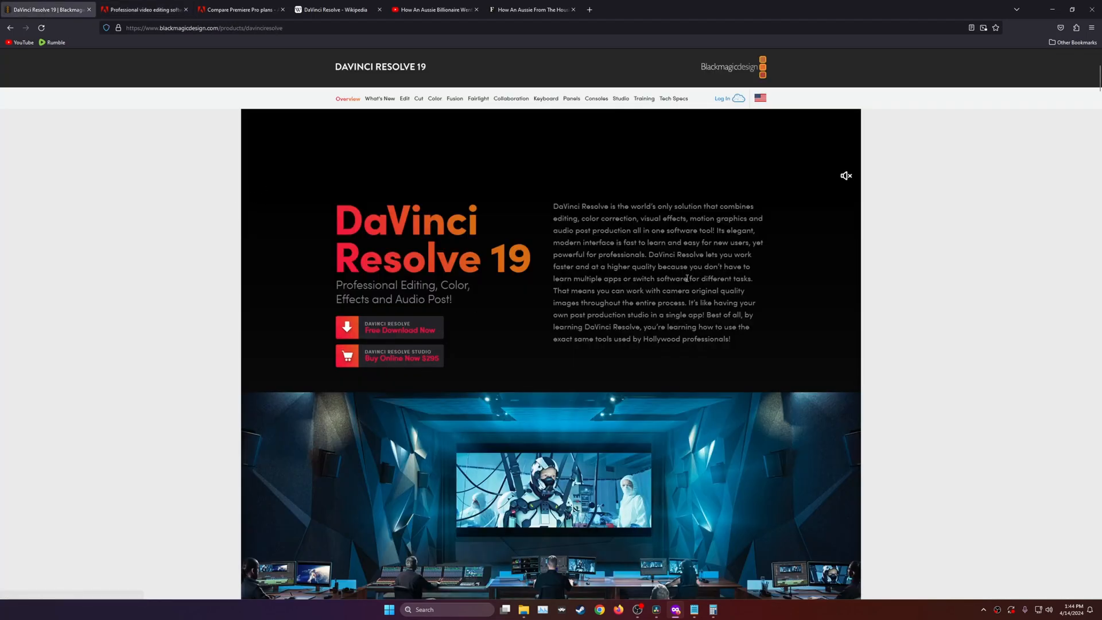
{"action": "mouse_move", "coordinate": [933, 283]}
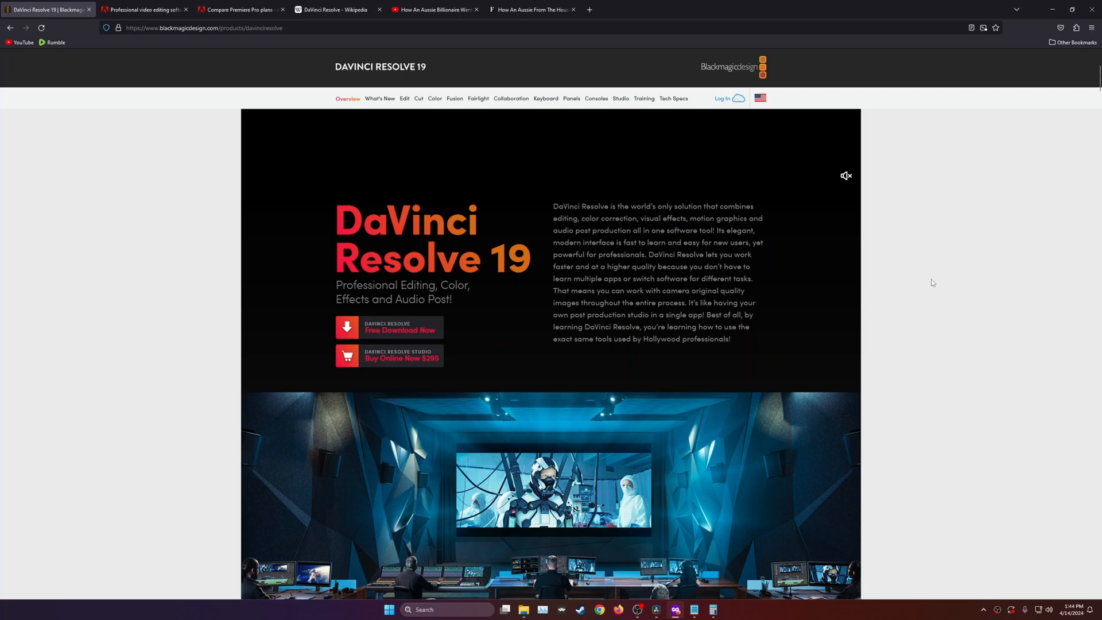
{"action": "scroll", "scroll_direction": "down", "scroll_amount": 3}
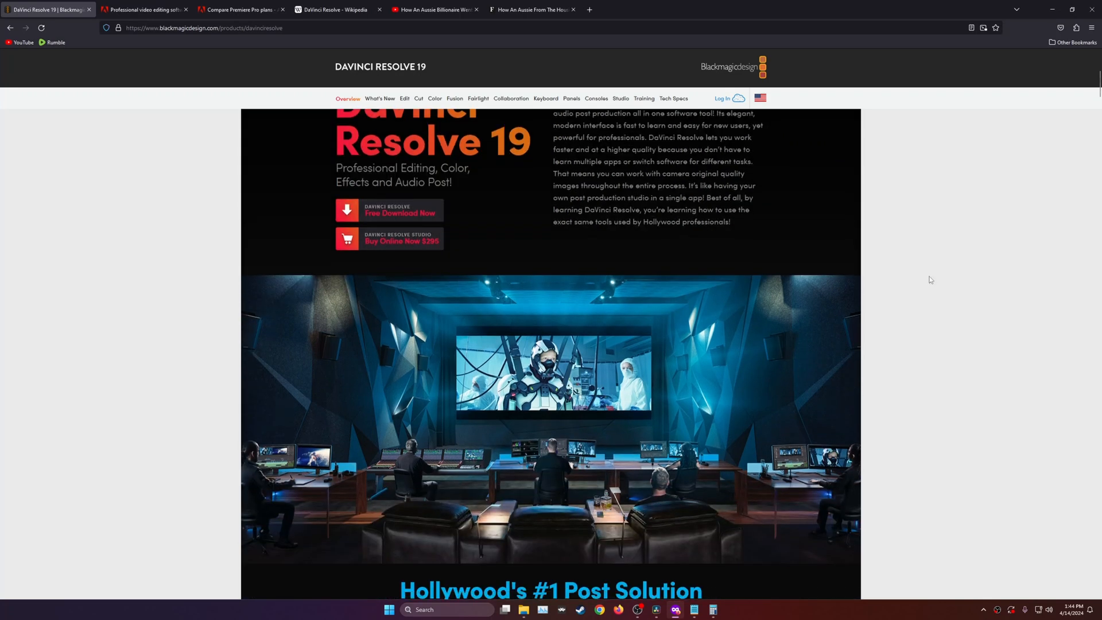
{"action": "mouse_move", "coordinate": [577, 309]}
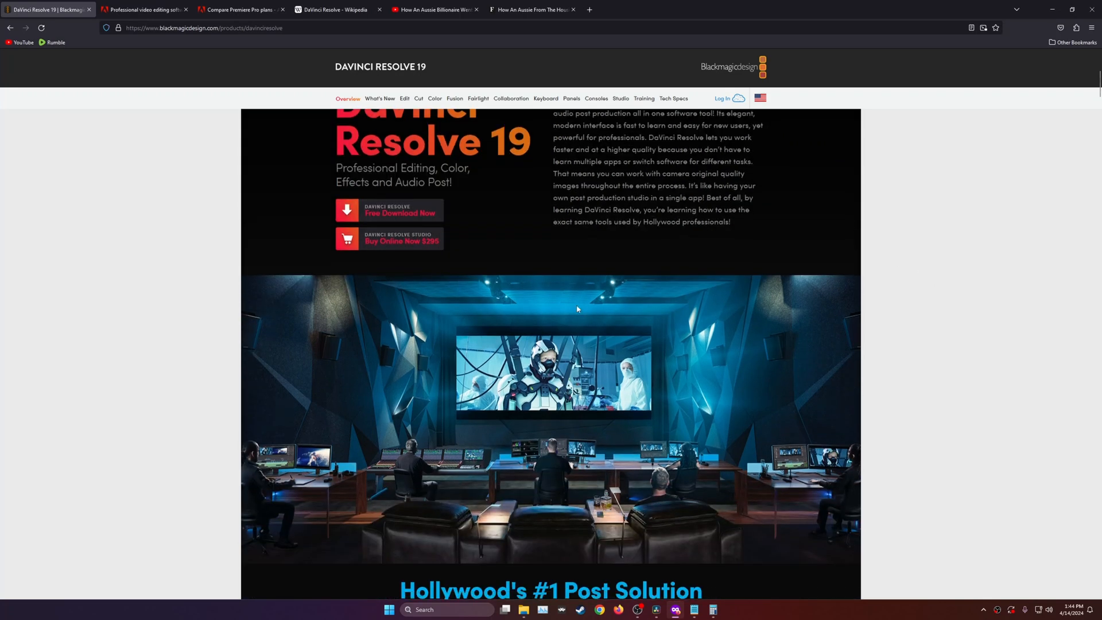
{"action": "mouse_move", "coordinate": [875, 274]}
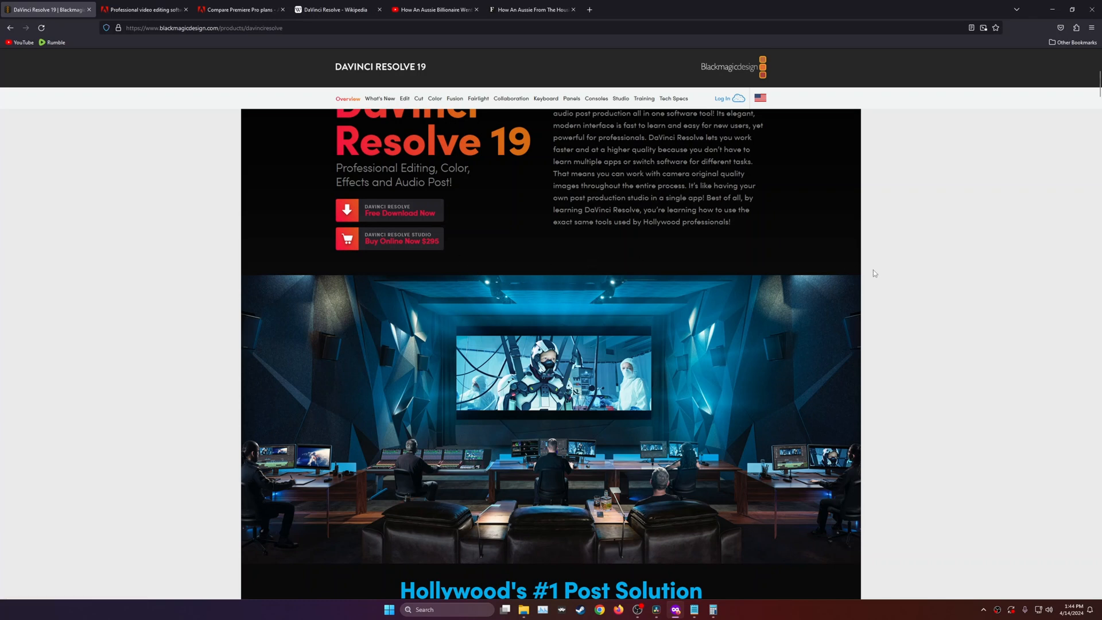
{"action": "mouse_move", "coordinate": [904, 275]}
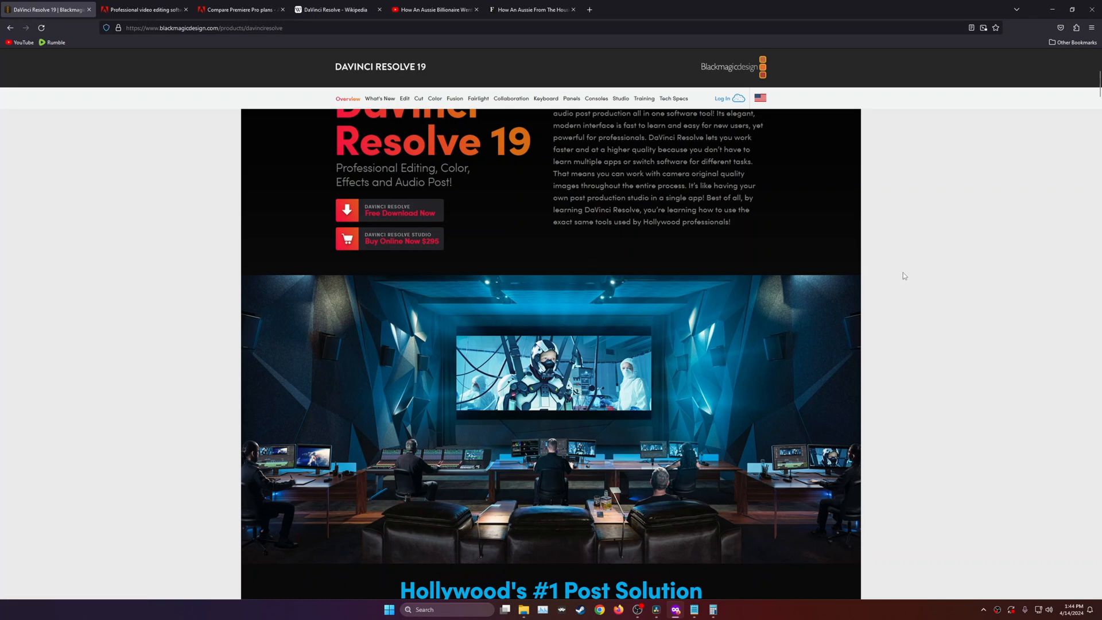
{"action": "scroll", "scroll_direction": "up", "scroll_amount": 3}
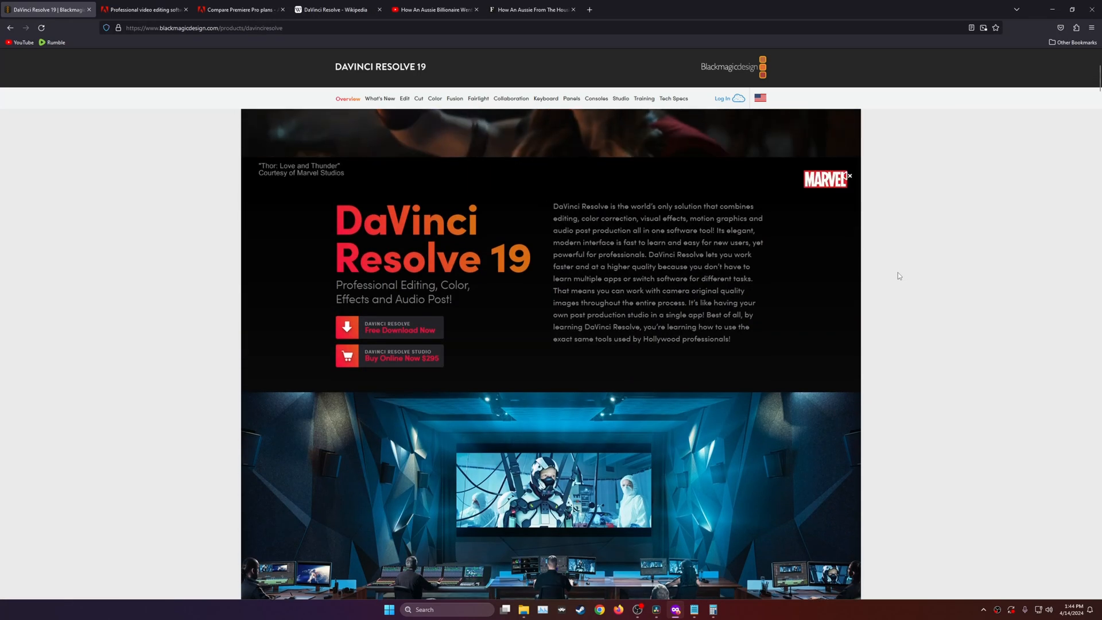